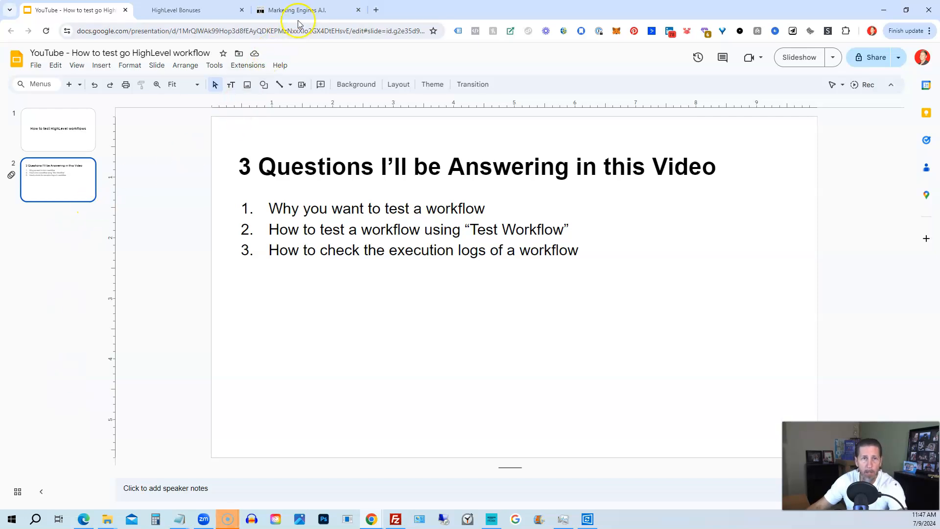
# Switch to the Marketing Engines A.I. tab and open the Automation workflow list
pyautogui.click(303, 11)
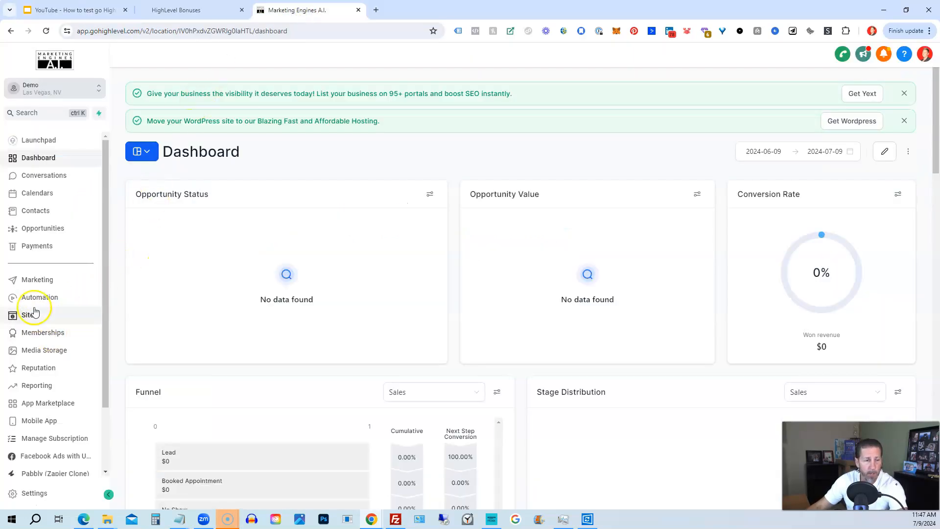
pyautogui.click(39, 297)
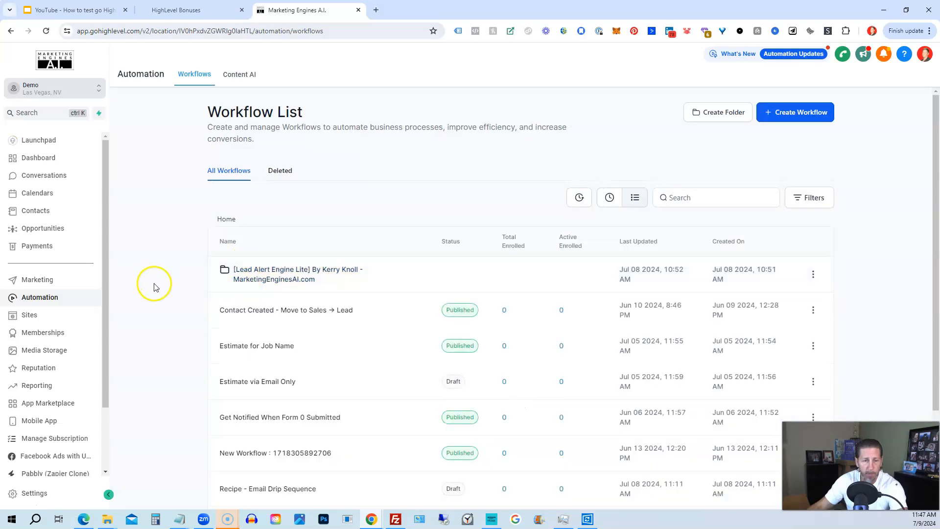
pyautogui.moveTo(221, 316)
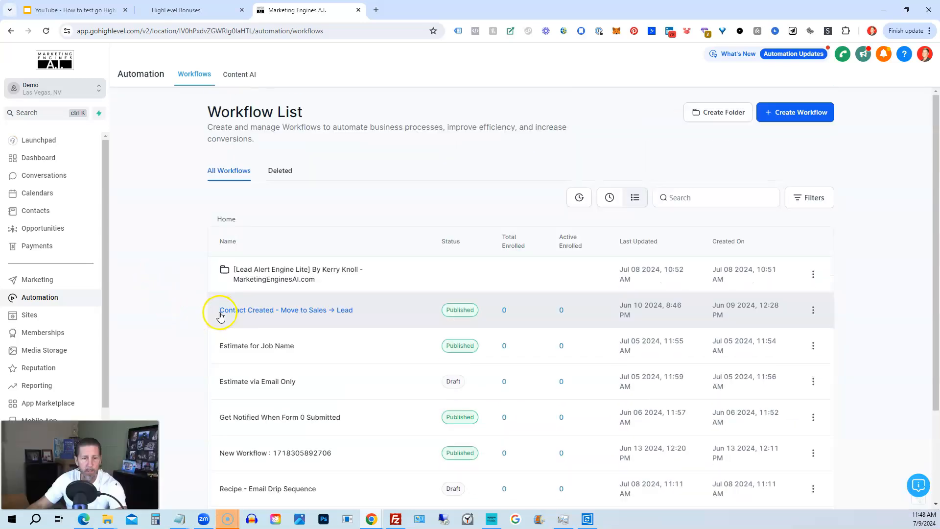
# Open 'Recipe - List Reactivation', set it to Publish, and save it
pyautogui.click(269, 310)
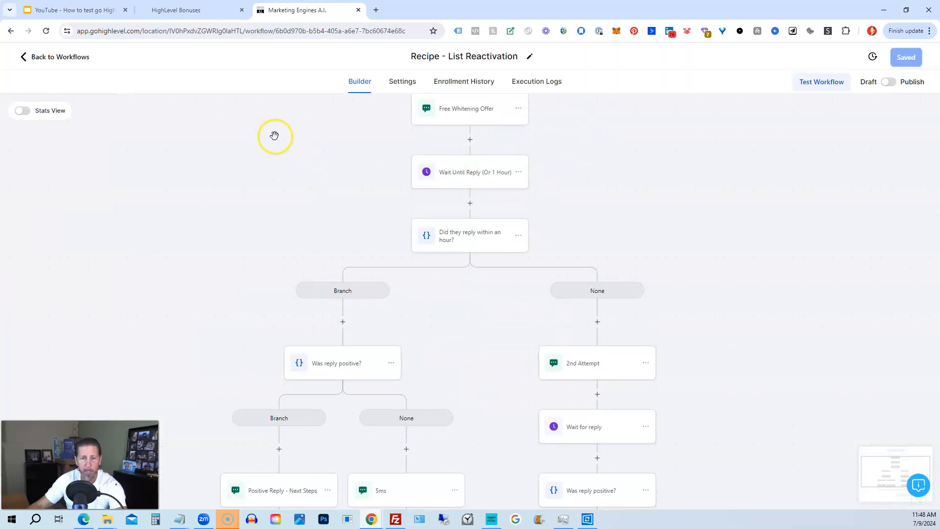
pyautogui.scroll(-3)
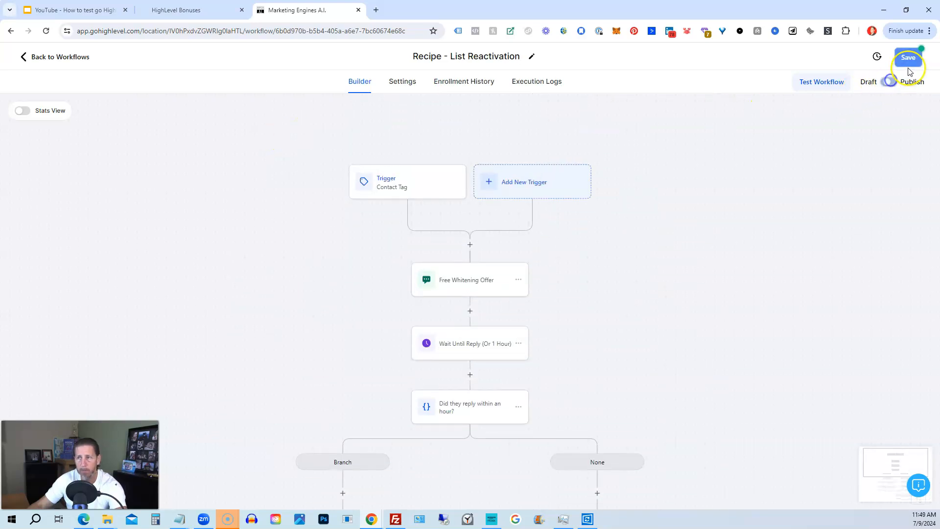
pyautogui.click(908, 58)
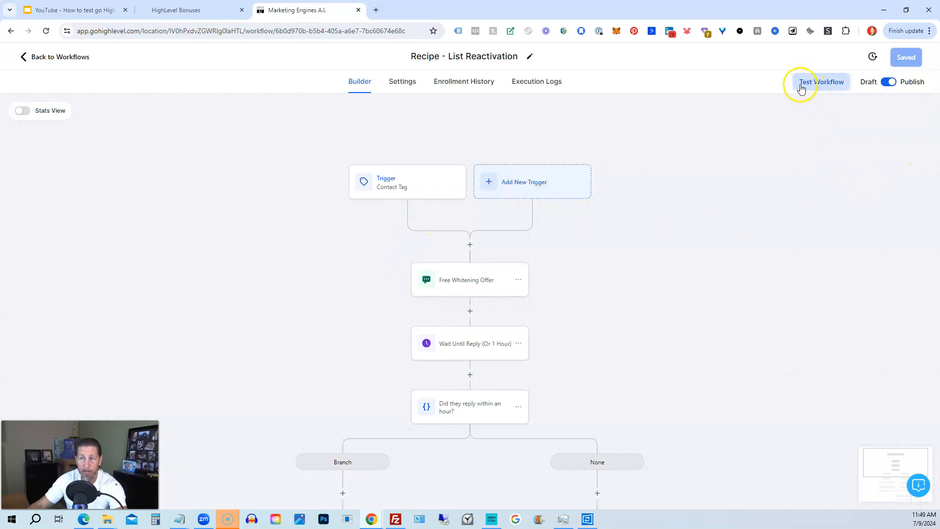
pyautogui.moveTo(836, 89)
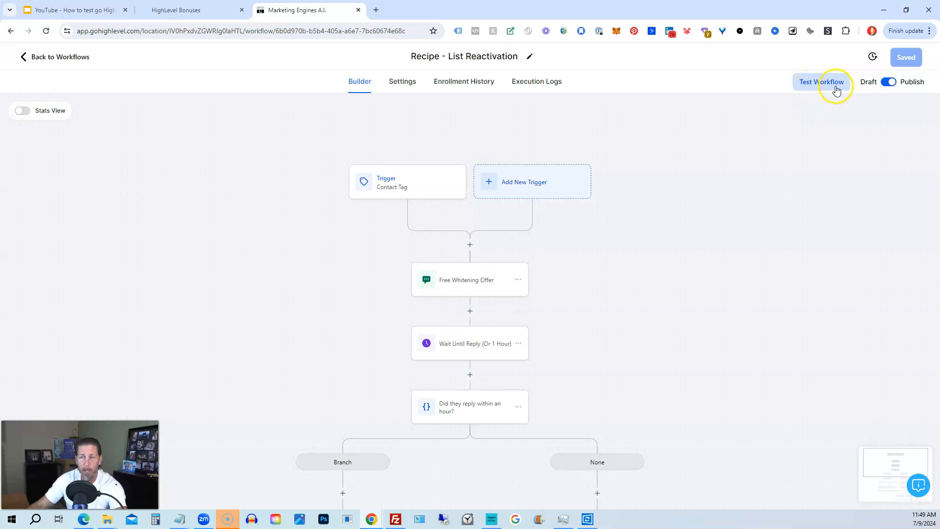
# Set up a Test Workflow run and choose a contact to test with
pyautogui.click(821, 82)
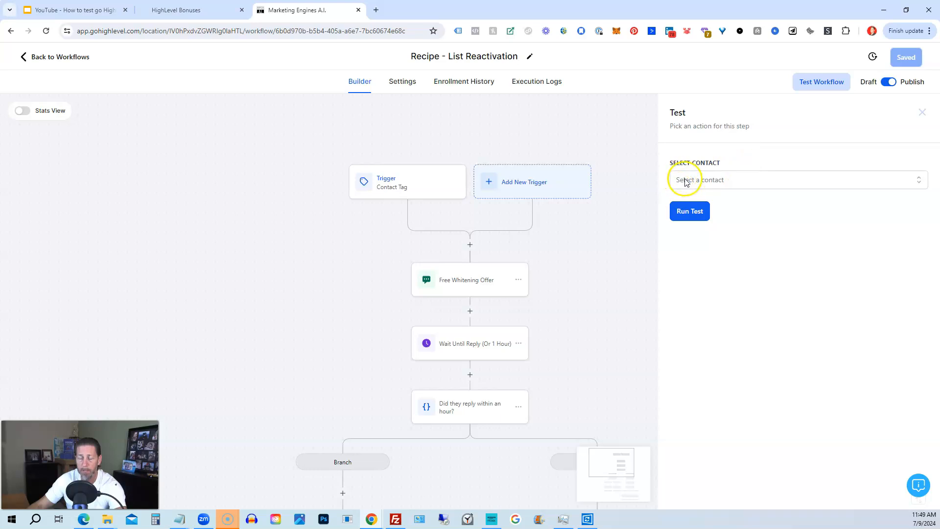
pyautogui.click(780, 179)
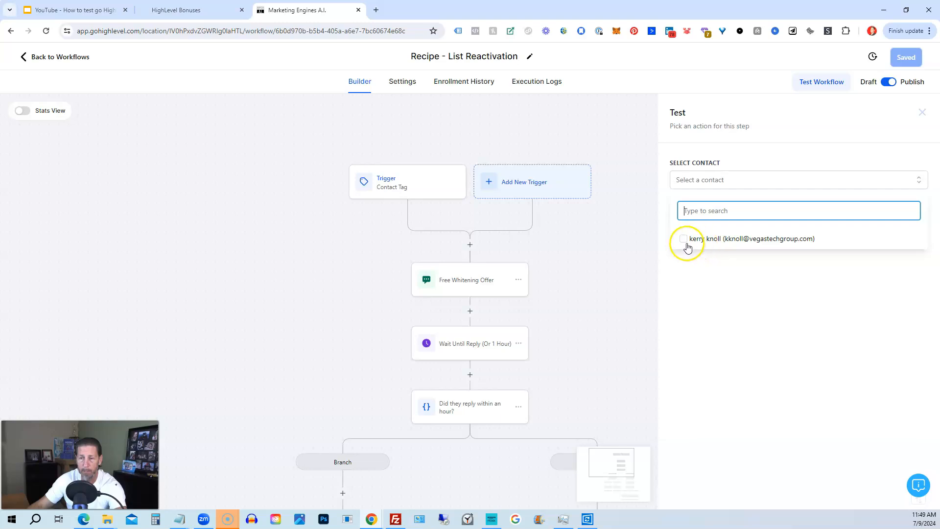
pyautogui.click(689, 238)
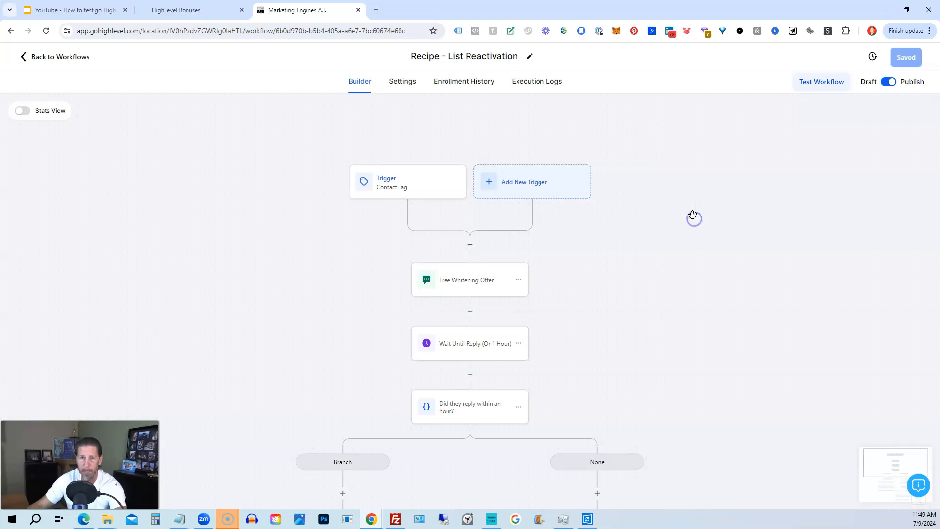
pyautogui.moveTo(344, 126)
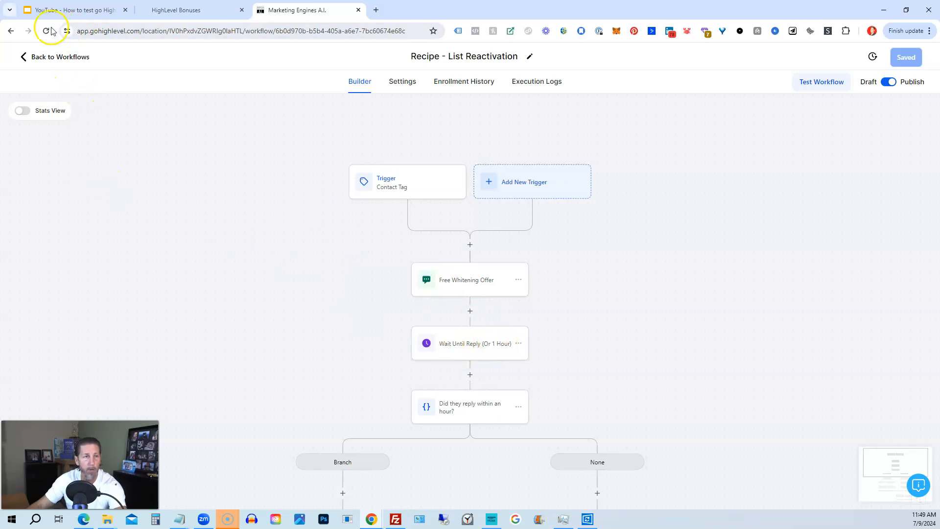
# Reload the page to see one contact counted at Wait Until Reply
pyautogui.click(46, 30)
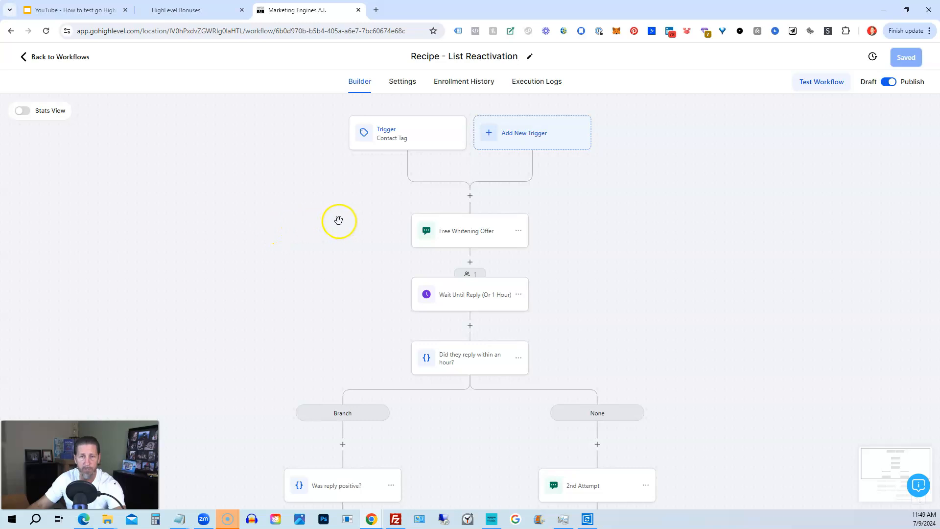
pyautogui.moveTo(334, 206)
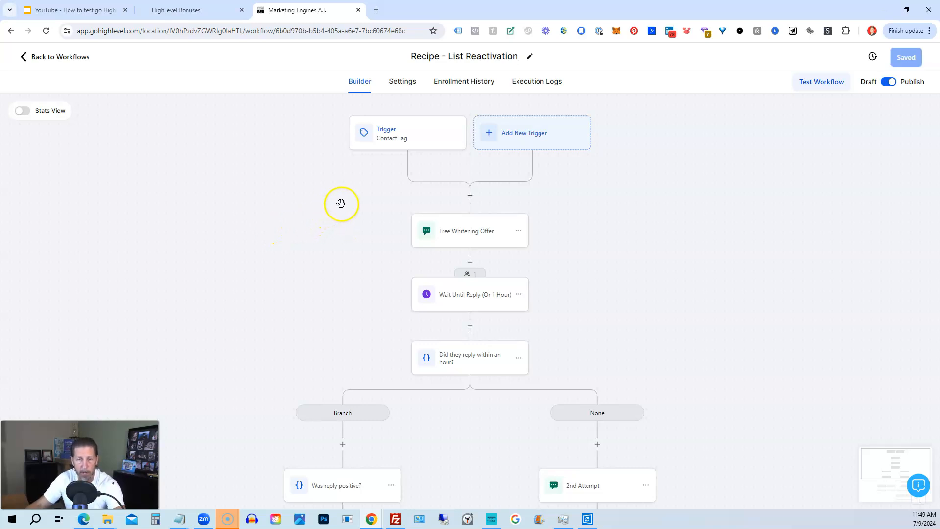
pyautogui.moveTo(360, 203)
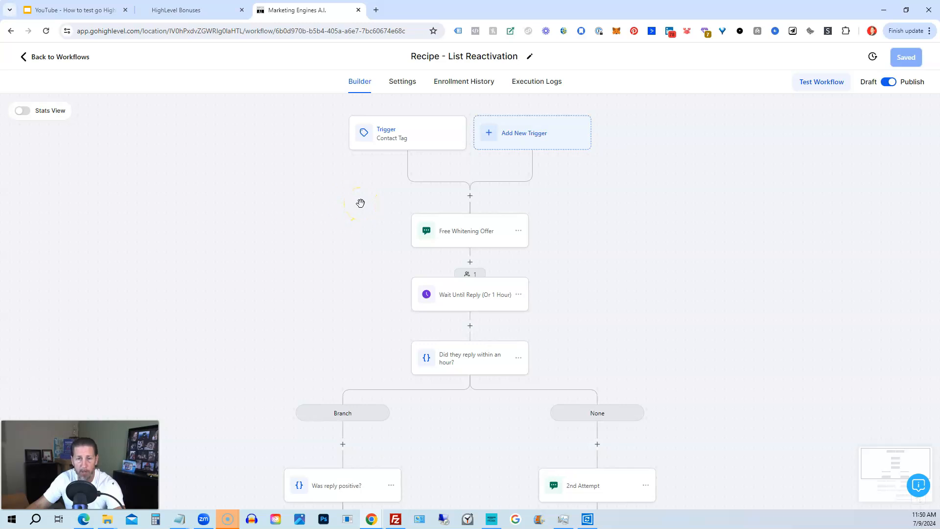
pyautogui.moveTo(356, 202)
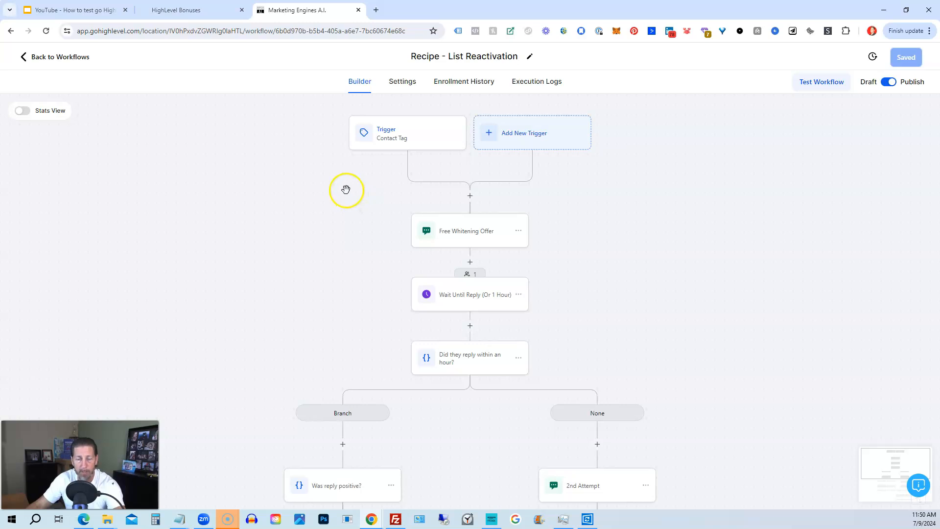
pyautogui.moveTo(366, 210)
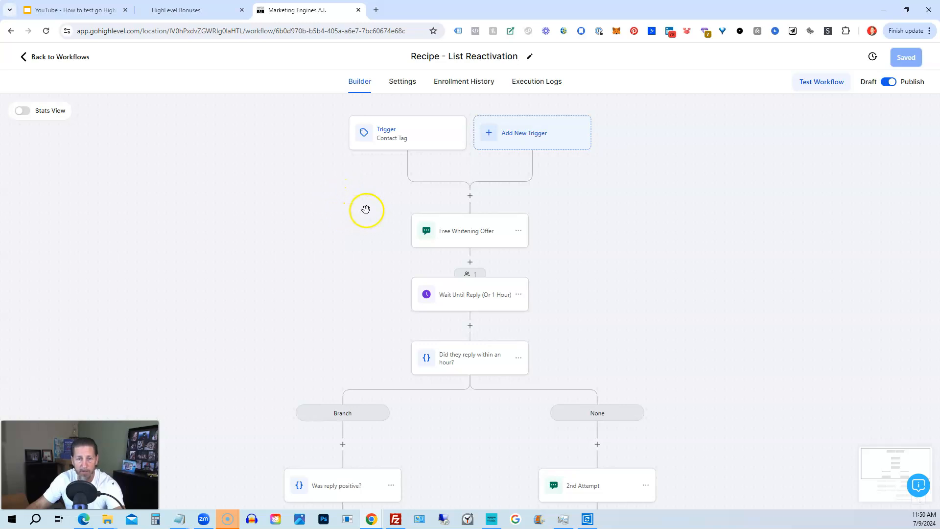
pyautogui.moveTo(355, 198)
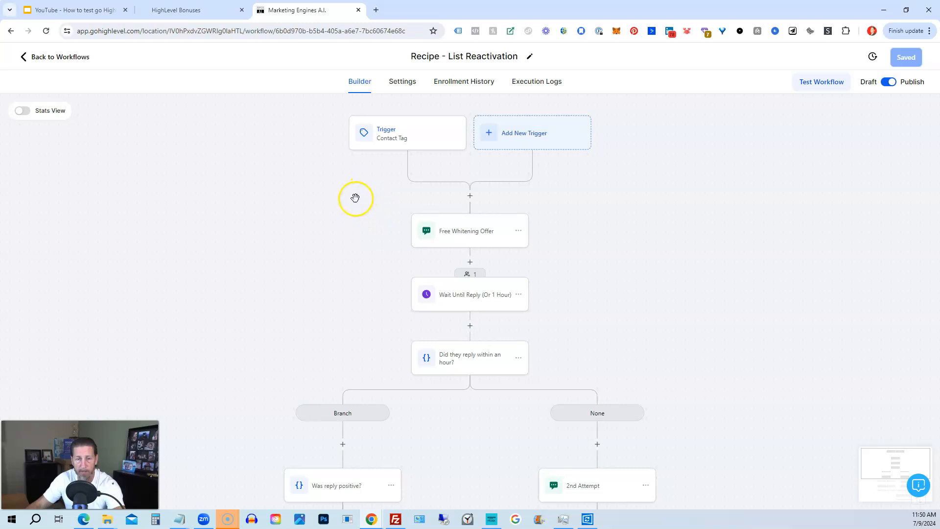
pyautogui.moveTo(361, 178)
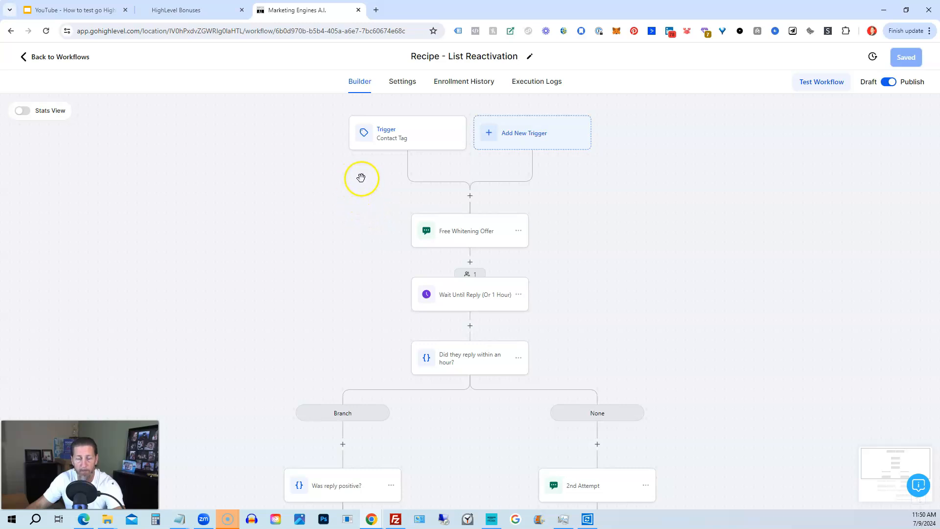
pyautogui.moveTo(700, 142)
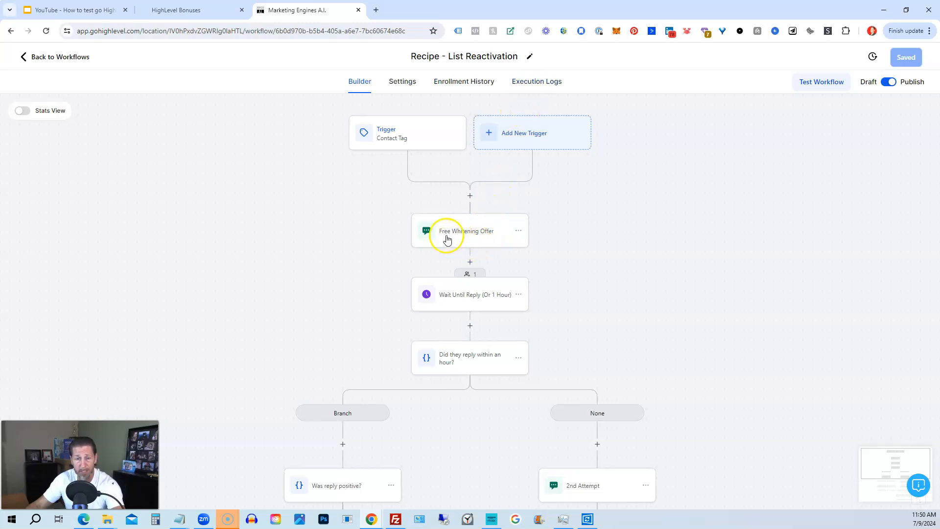
pyautogui.moveTo(429, 235)
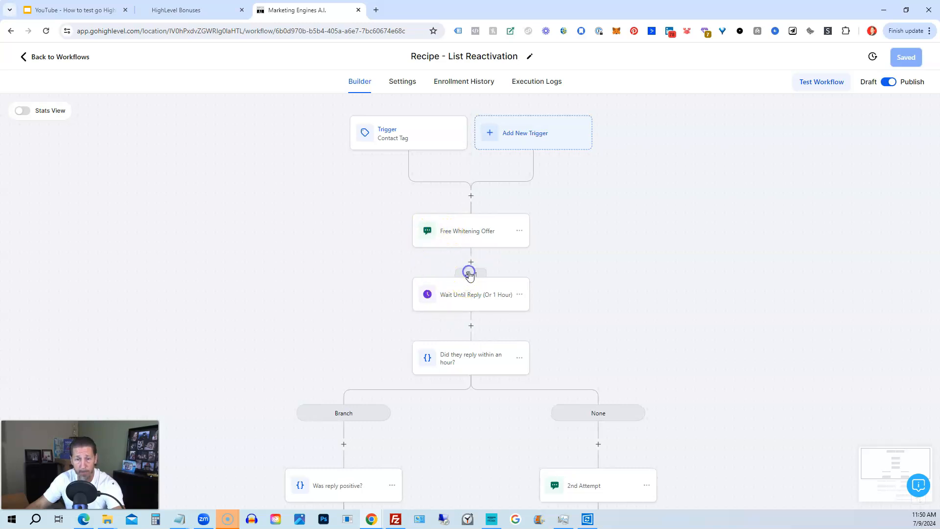
pyautogui.click(470, 295)
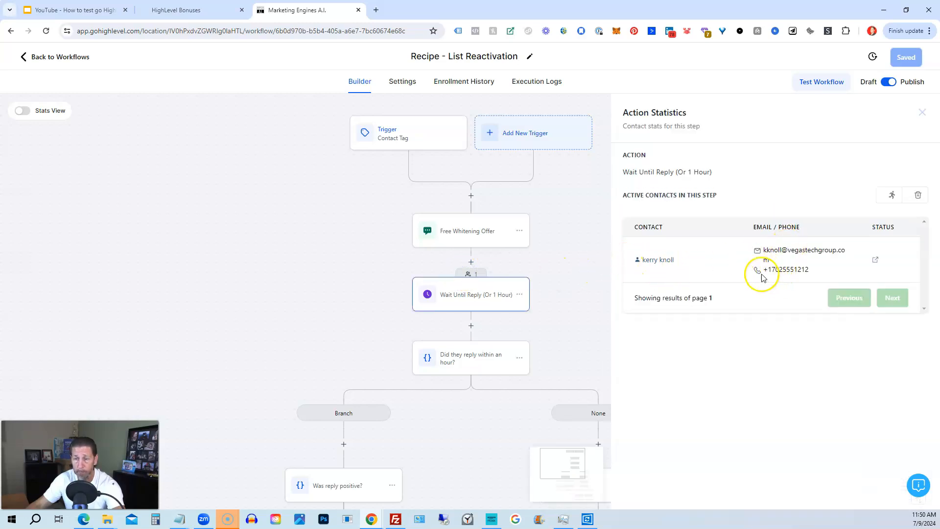
pyautogui.moveTo(892, 195)
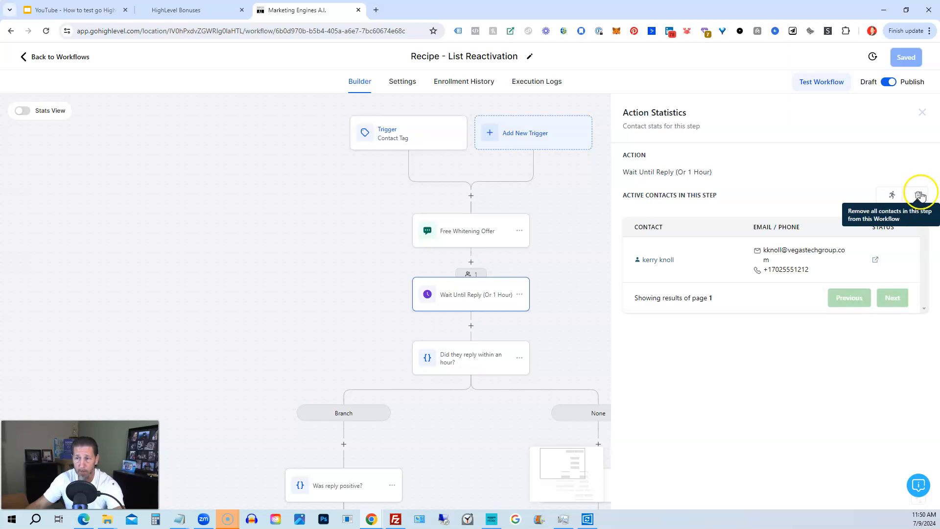
pyautogui.moveTo(921, 195)
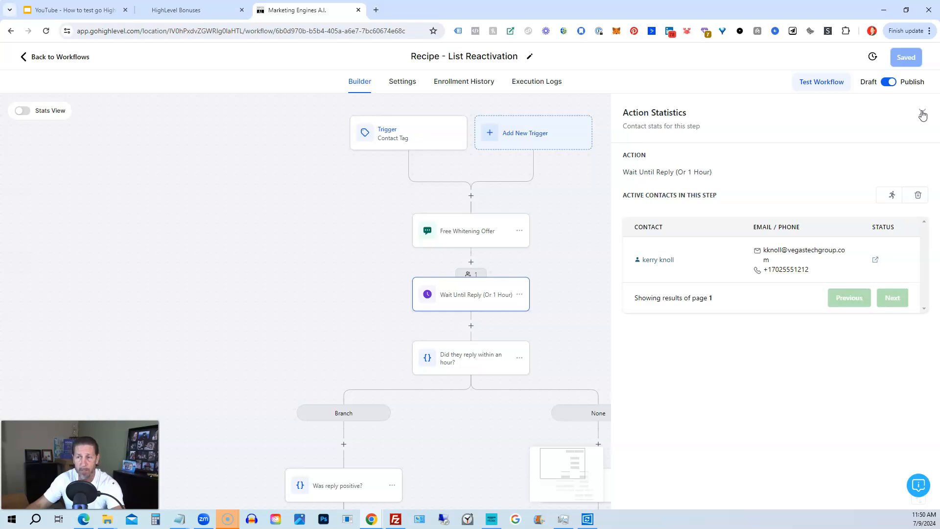
pyautogui.click(922, 115)
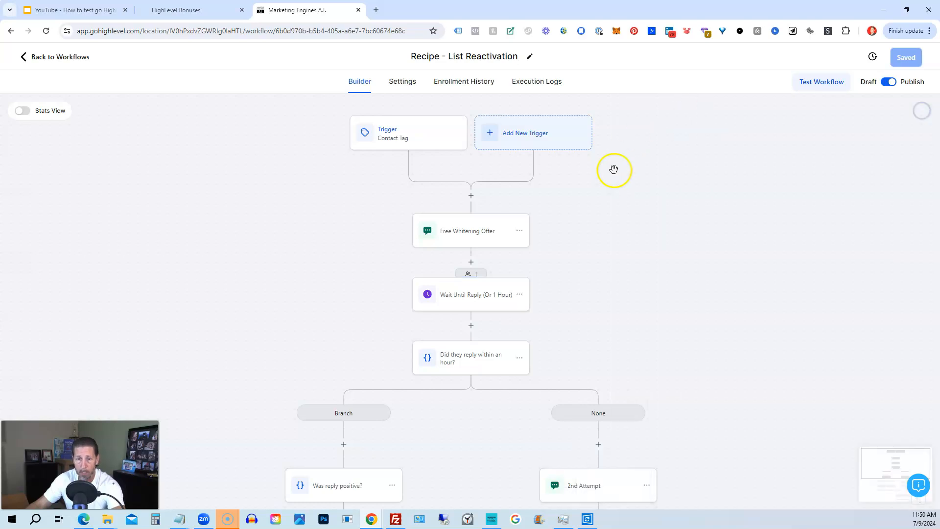
pyautogui.moveTo(527, 102)
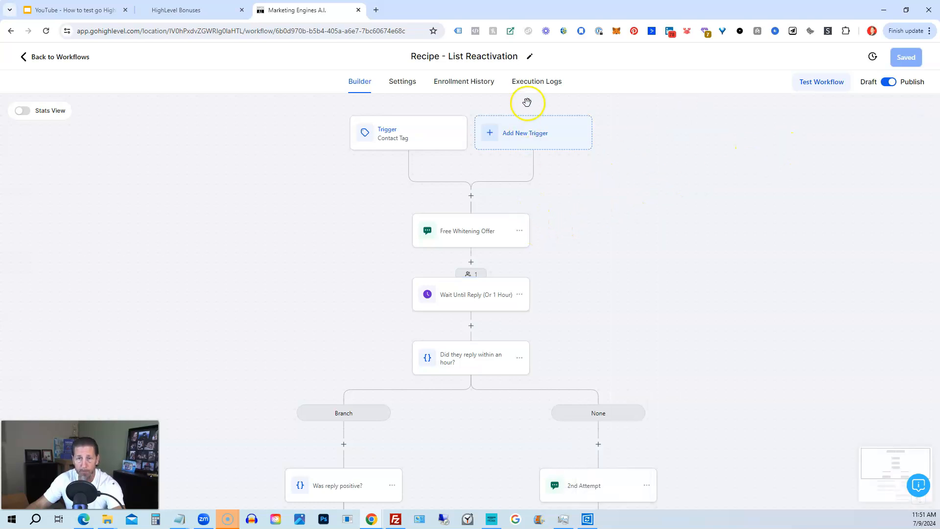
# Open Execution Logs and view the Send SMS row's execution history
pyautogui.click(537, 81)
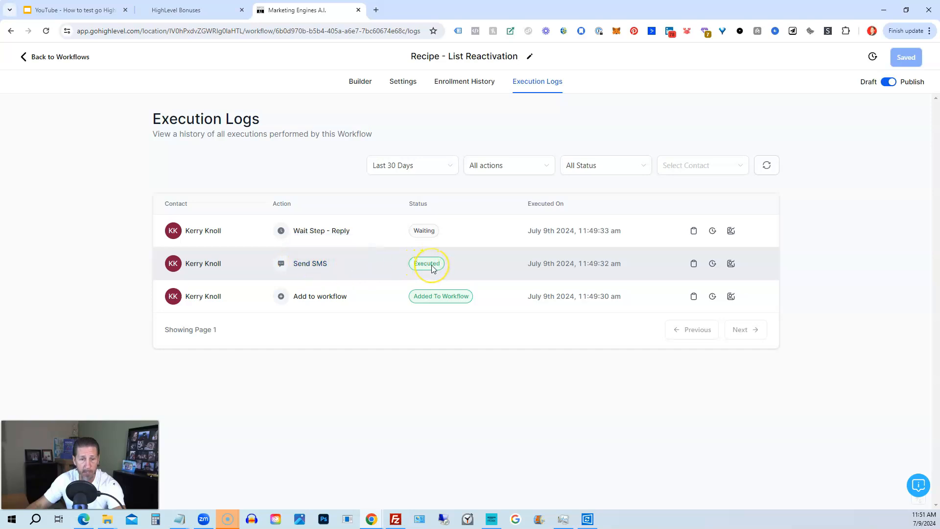
pyautogui.moveTo(310, 263)
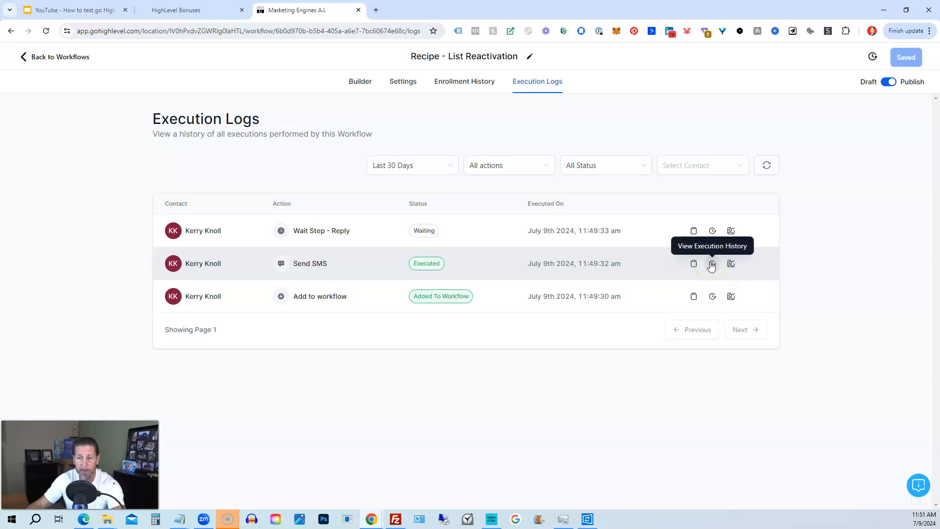
pyautogui.click(712, 263)
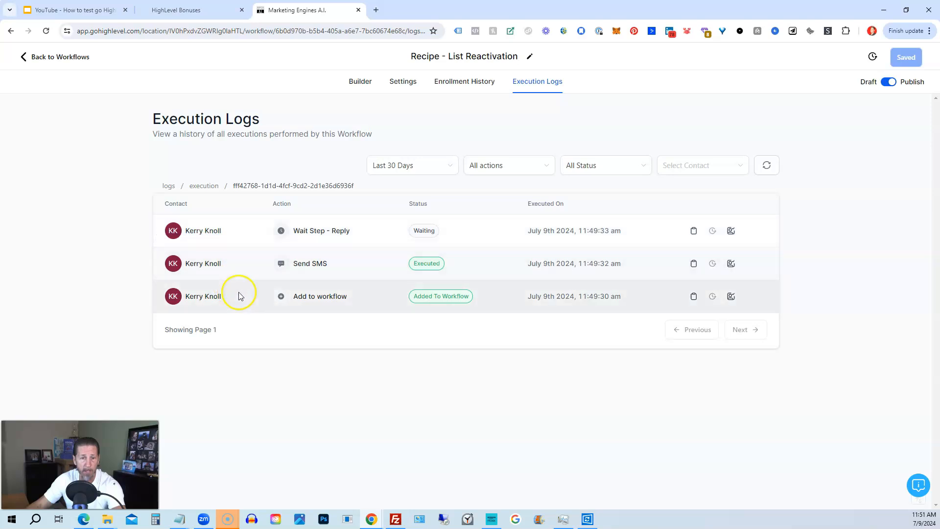
pyautogui.moveTo(310, 230)
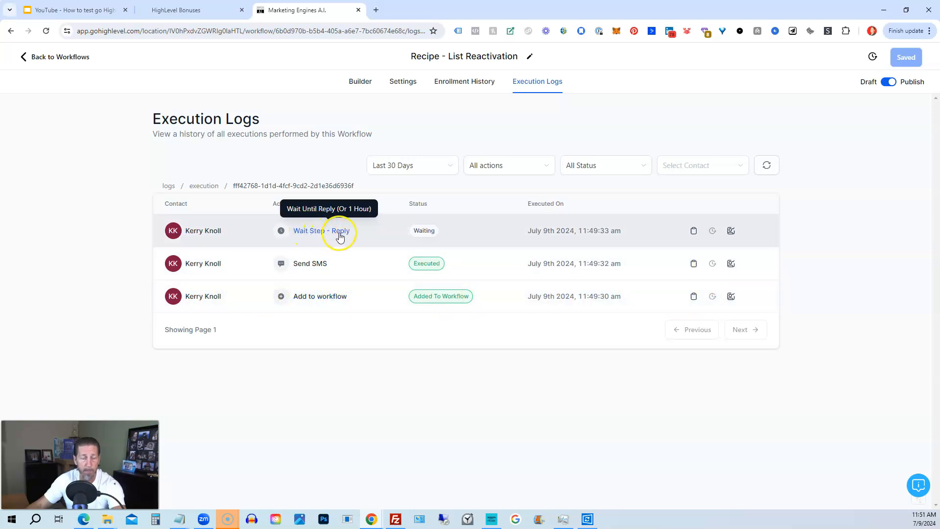
pyautogui.moveTo(694, 231)
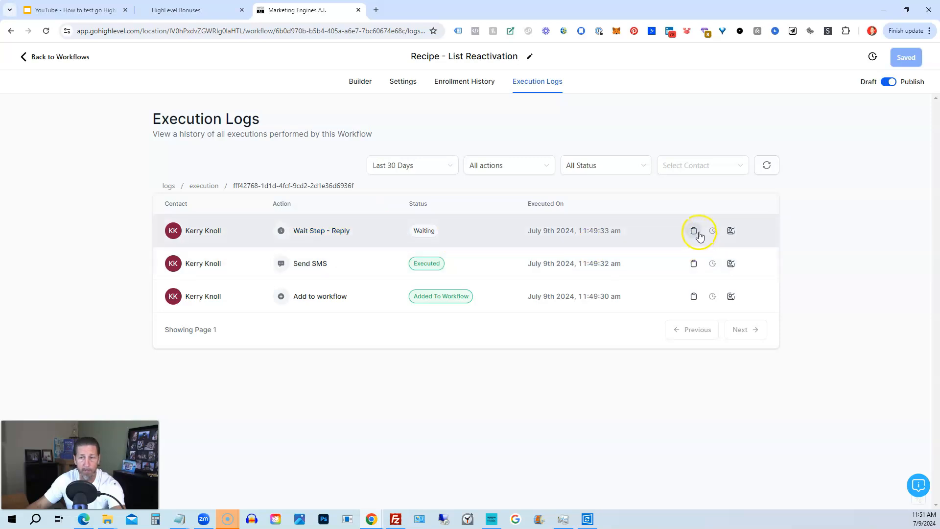
pyautogui.moveTo(731, 230)
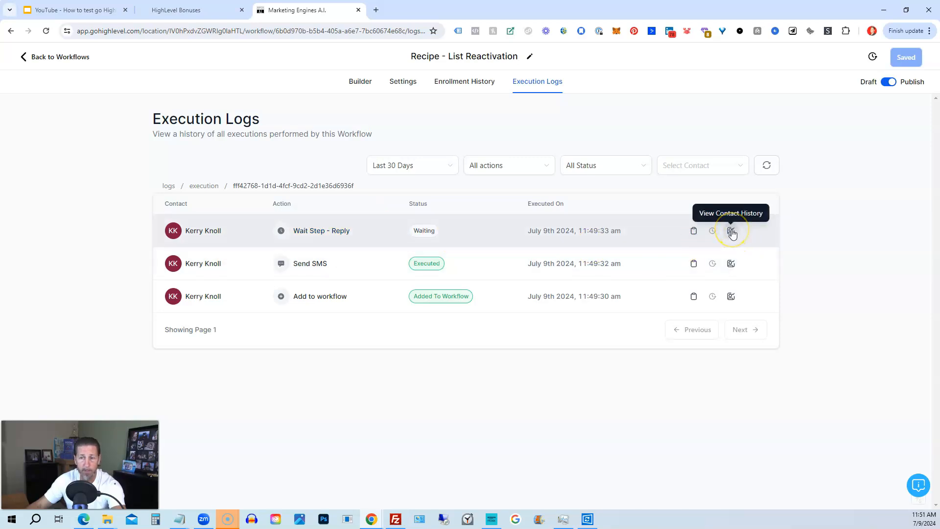
pyautogui.moveTo(369, 89)
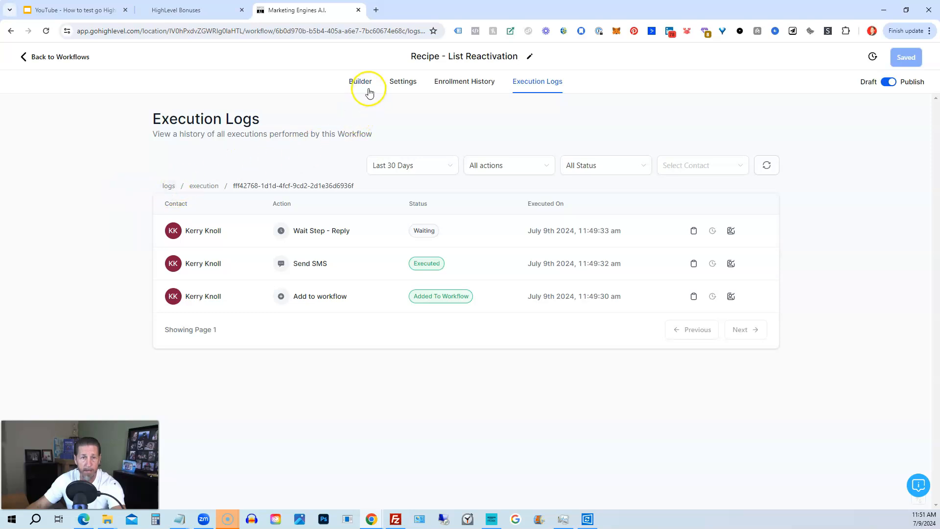
# From the Builder, move all contacts in Wait Until Reply to the next step and confirm
pyautogui.click(360, 81)
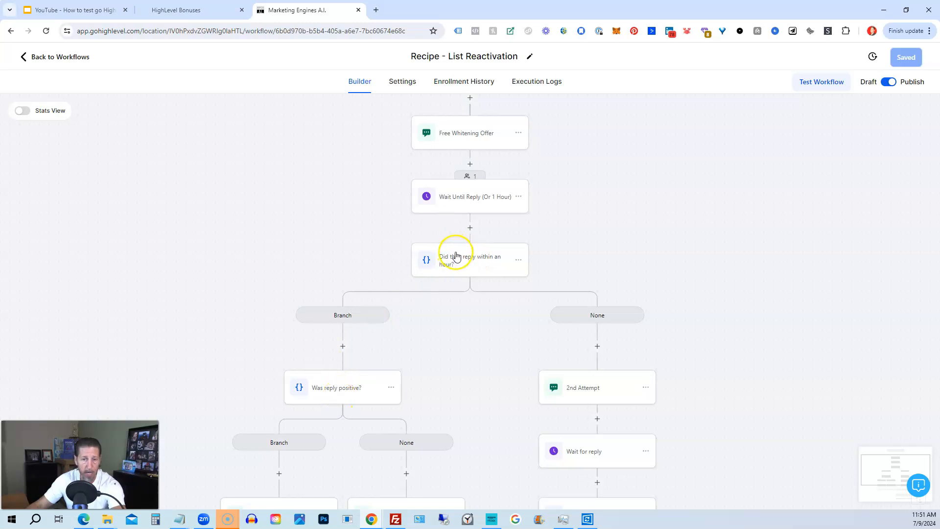
pyautogui.moveTo(510, 165)
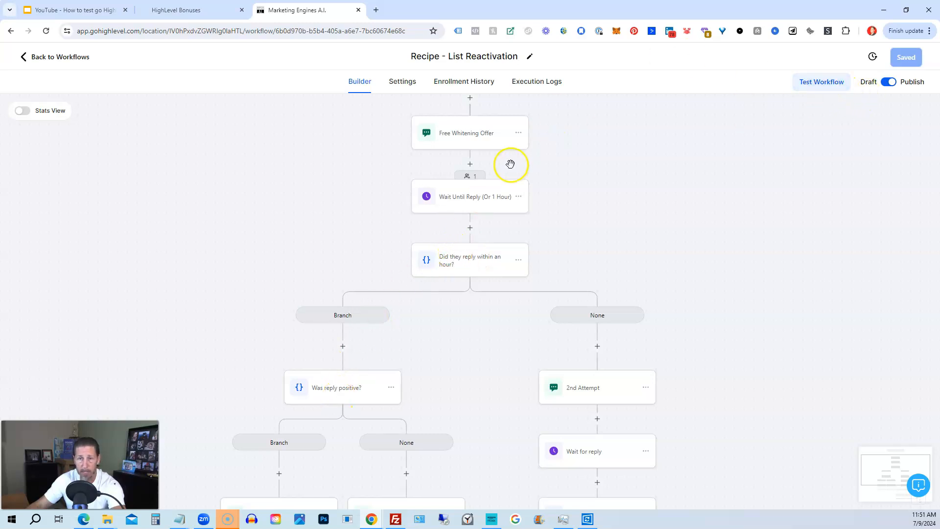
pyautogui.click(470, 196)
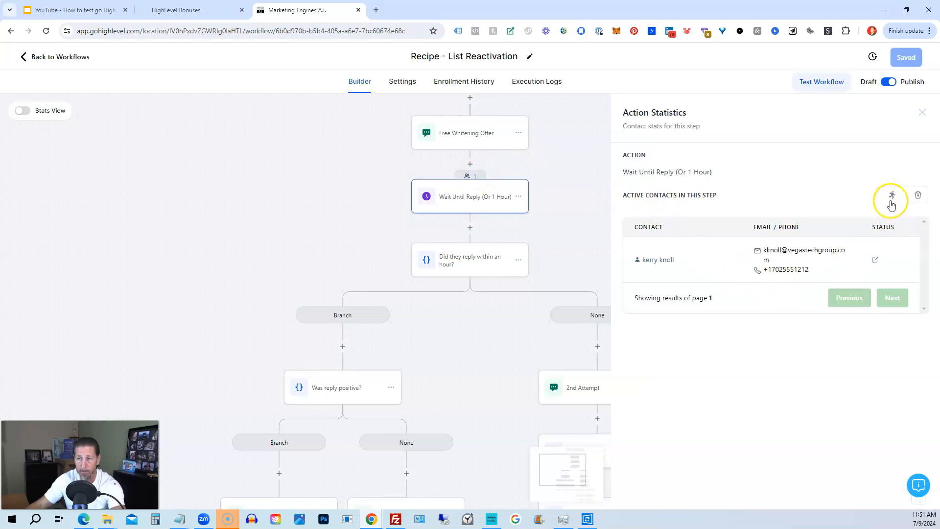
pyautogui.moveTo(891, 197)
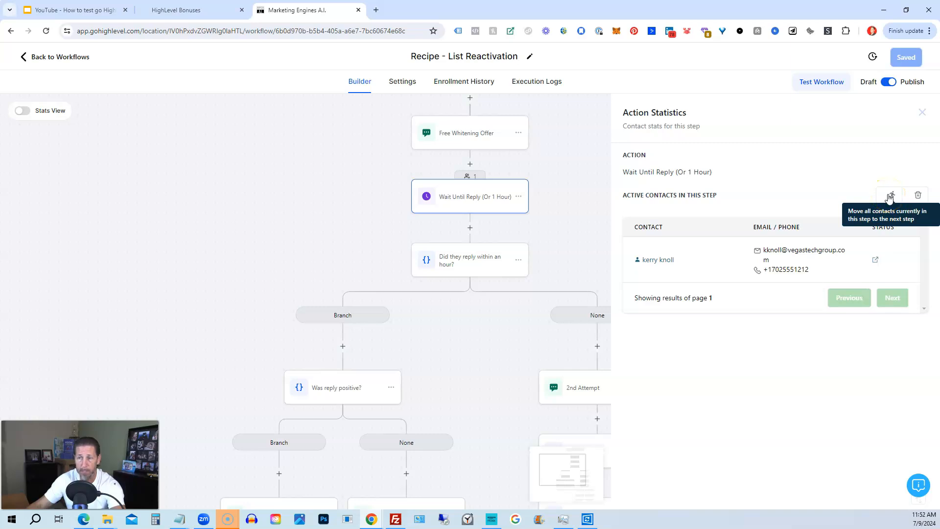
pyautogui.click(890, 195)
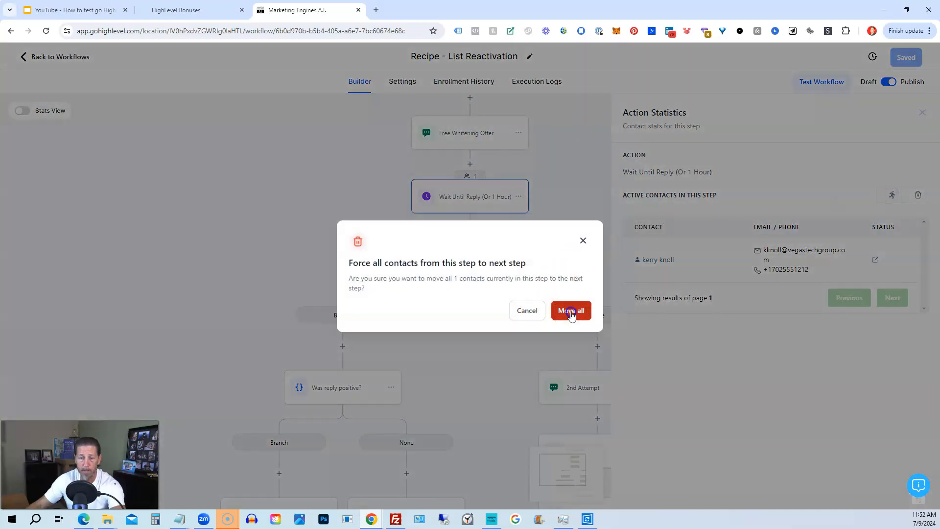
pyautogui.click(570, 310)
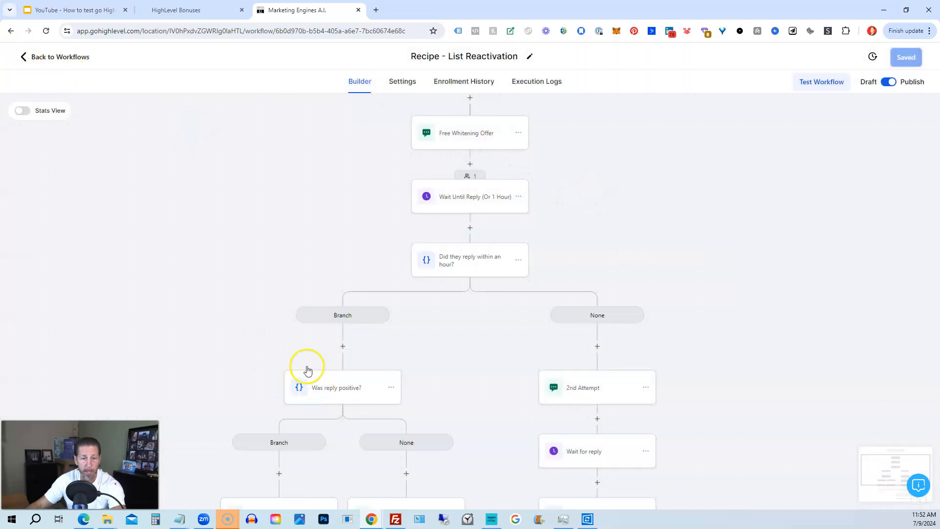
pyautogui.scroll(-3)
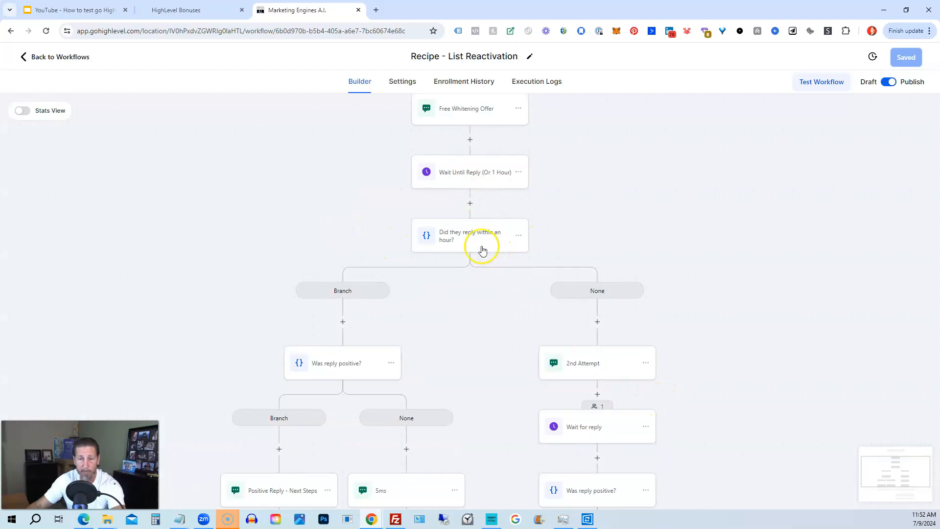
pyautogui.scroll(-3)
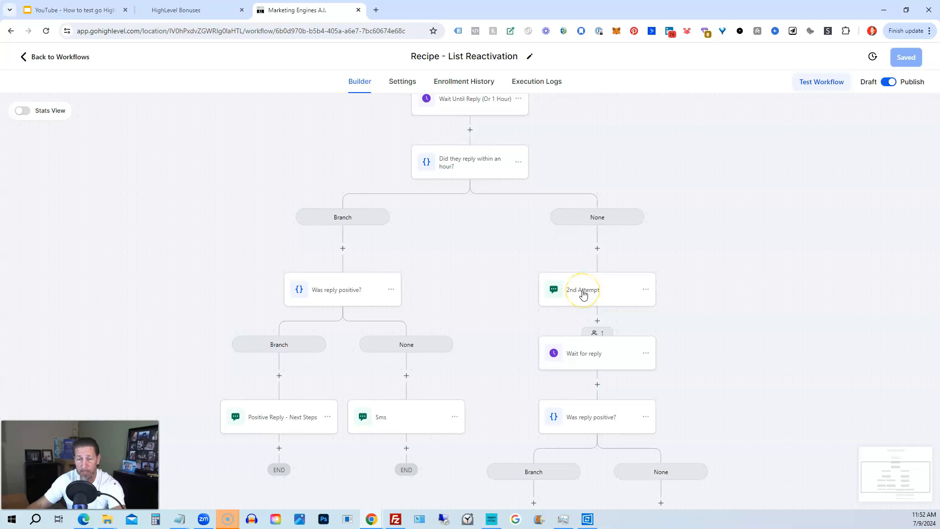
pyautogui.moveTo(596, 335)
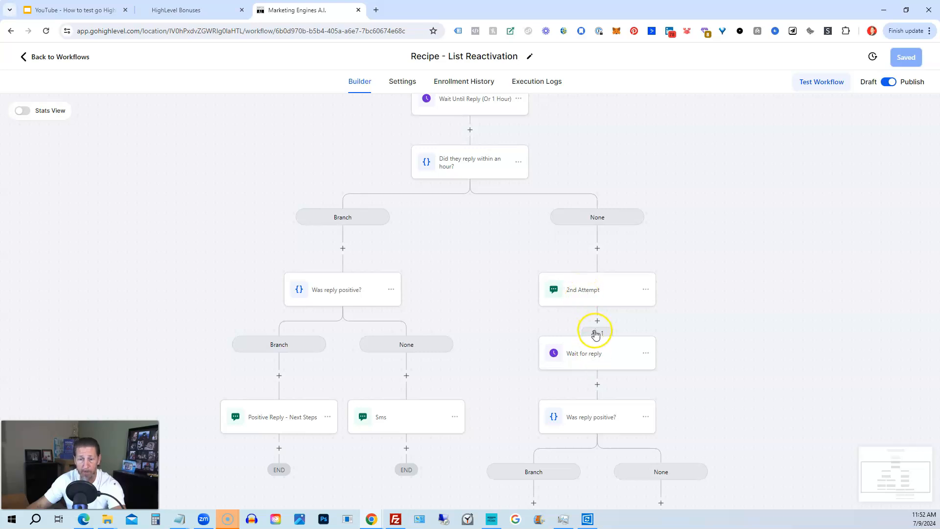
# Reload Execution Logs and view the failed If/else Condition's execution history
pyautogui.click(536, 81)
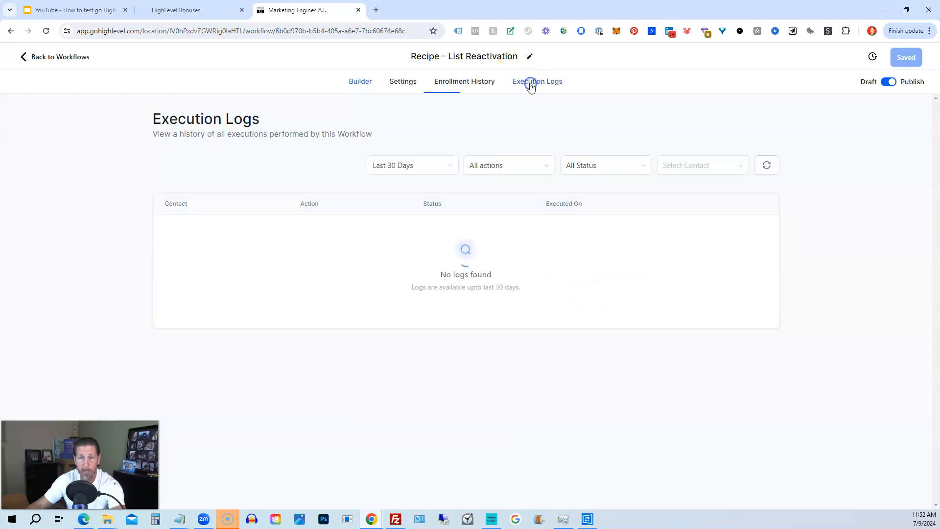
pyautogui.click(538, 80)
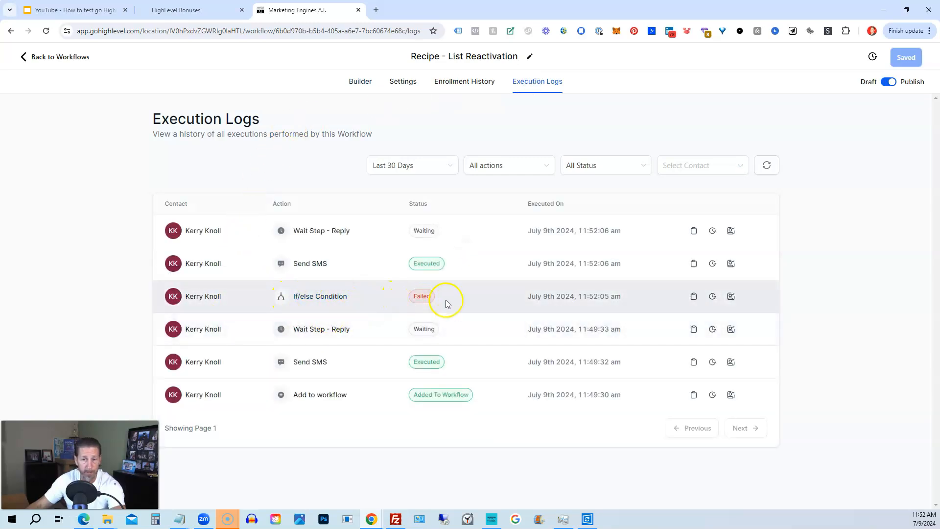
pyautogui.moveTo(712, 296)
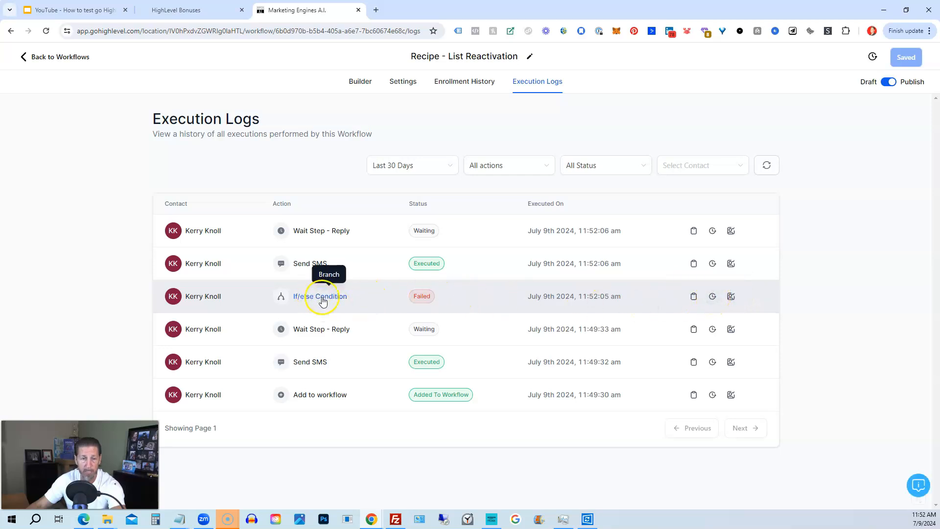
pyautogui.moveTo(713, 296)
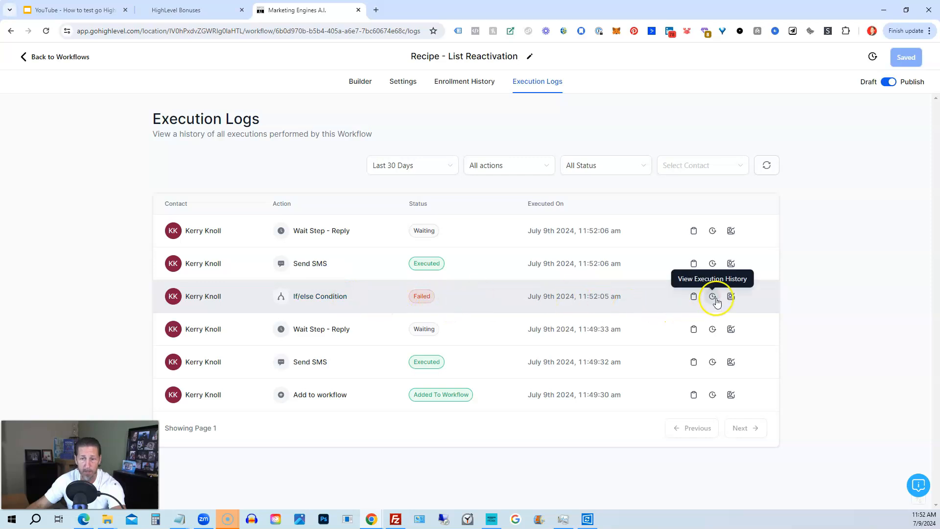
pyautogui.click(712, 296)
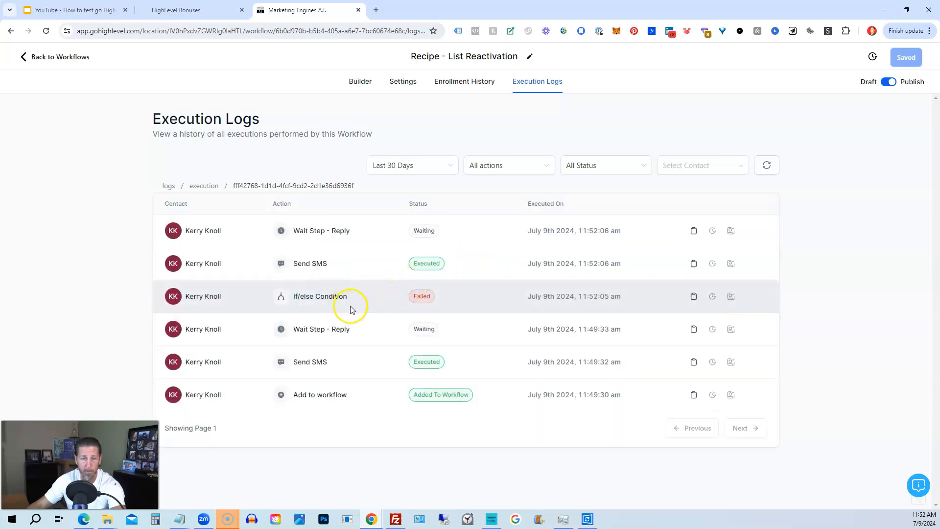
pyautogui.moveTo(405, 284)
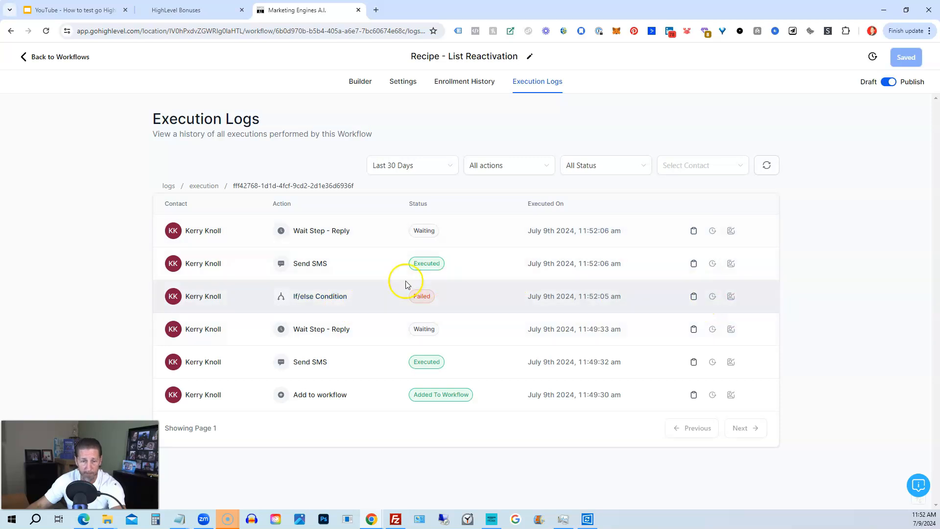
pyautogui.moveTo(317, 300)
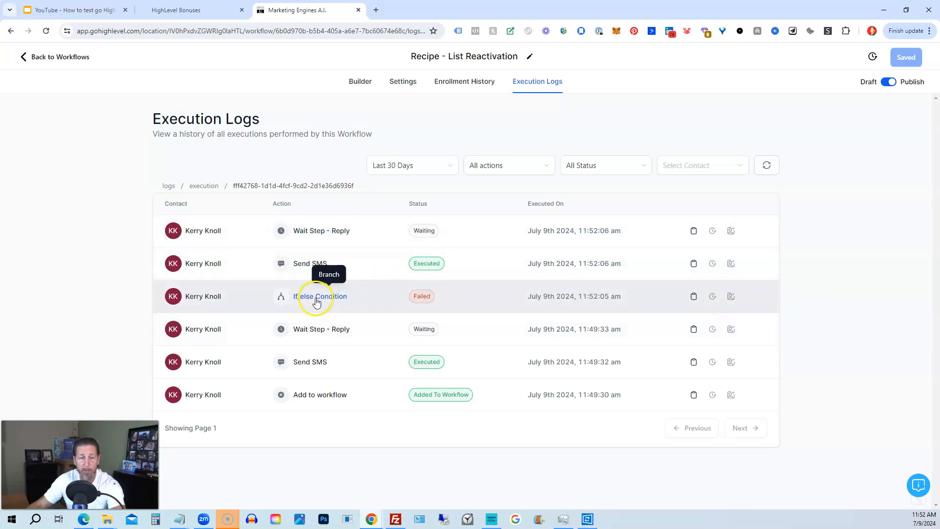
pyautogui.moveTo(310, 264)
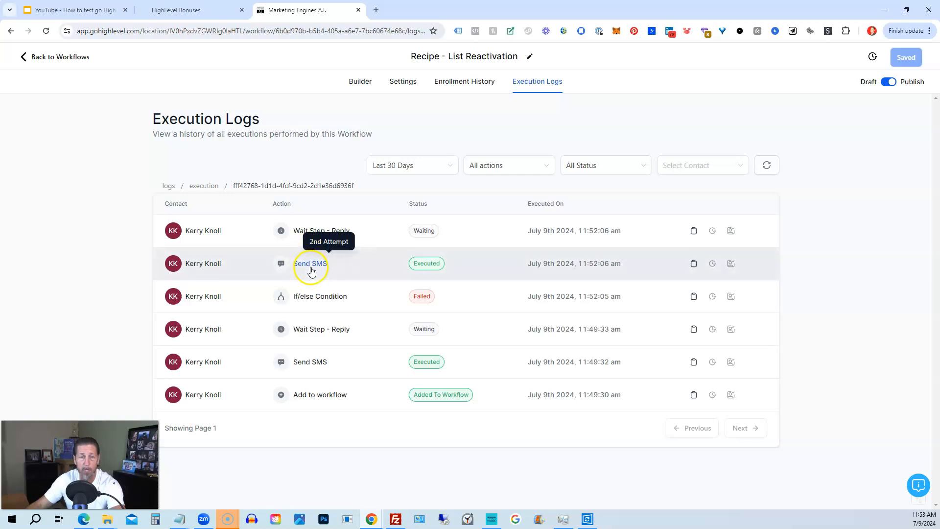
pyautogui.moveTo(314, 238)
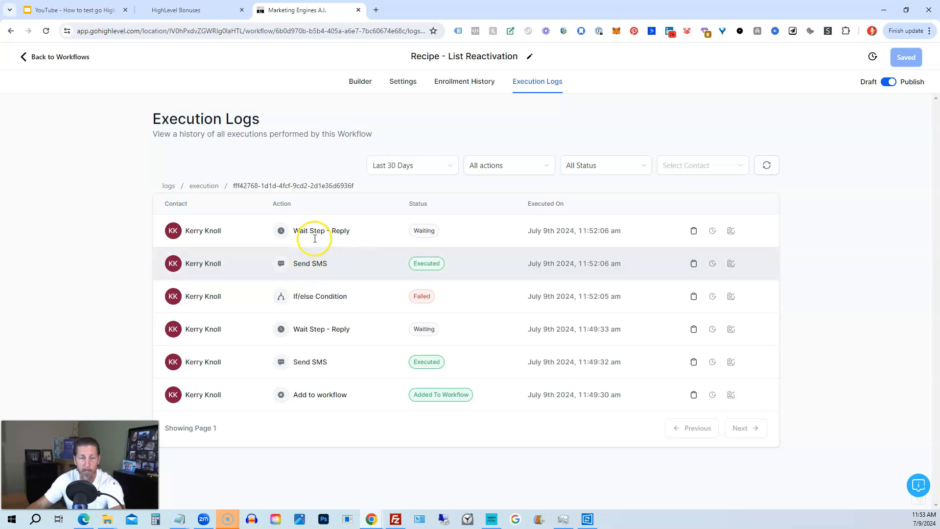
pyautogui.moveTo(321, 230)
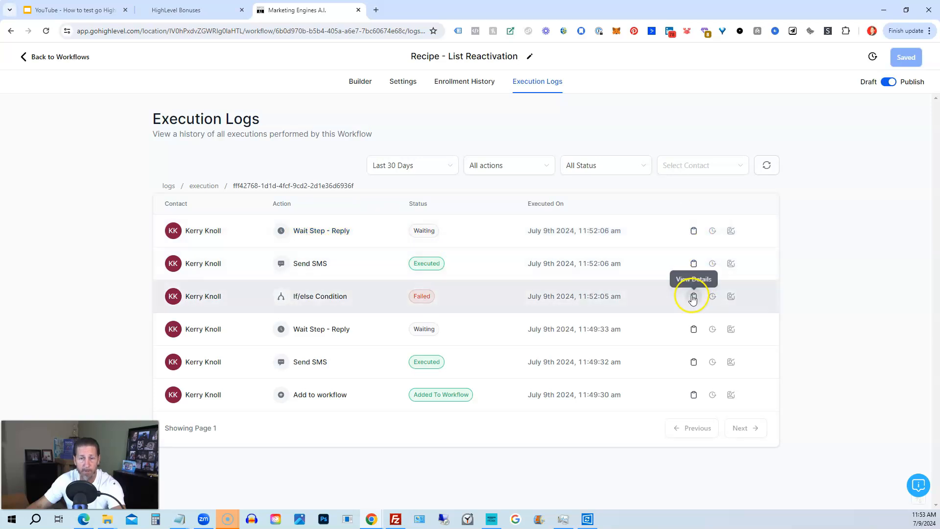
# Read the failed If/else event details, close them, and open a Send SMS entry's details
pyautogui.click(693, 296)
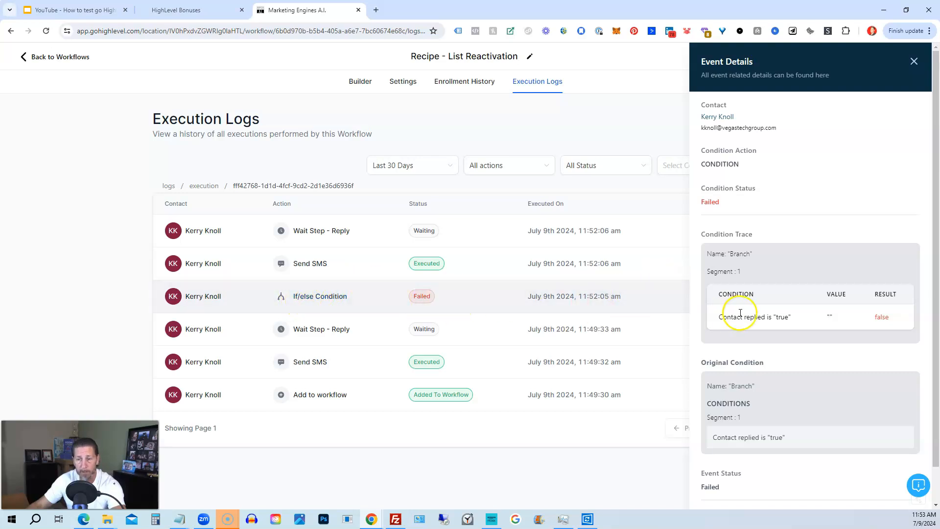
pyautogui.moveTo(710, 139)
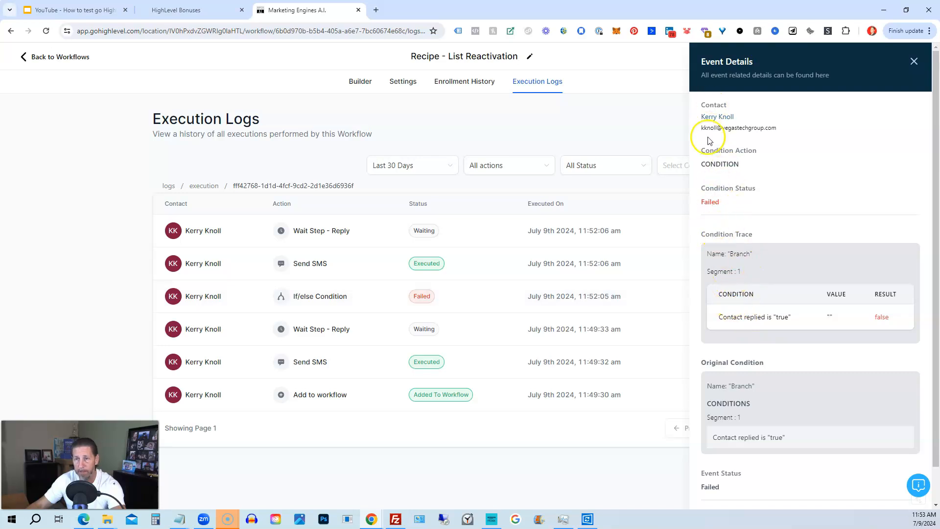
pyautogui.moveTo(743, 203)
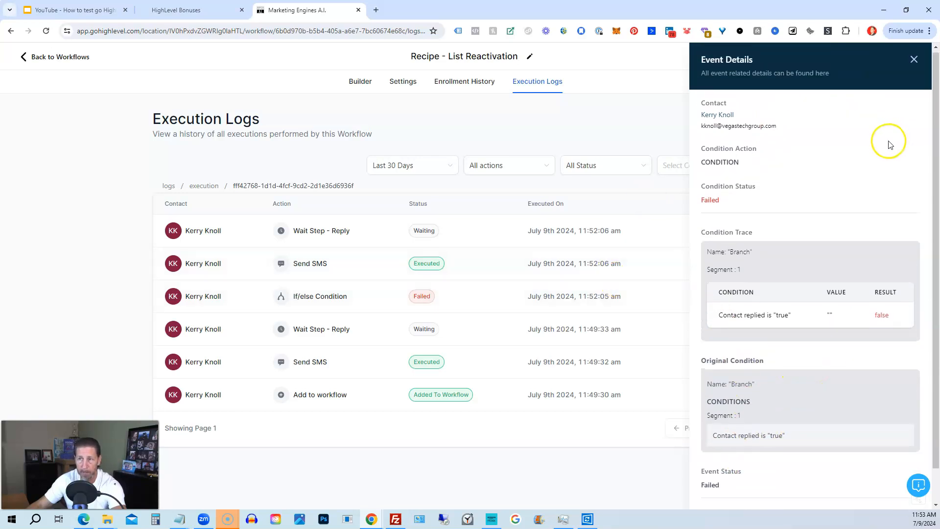
pyautogui.click(914, 59)
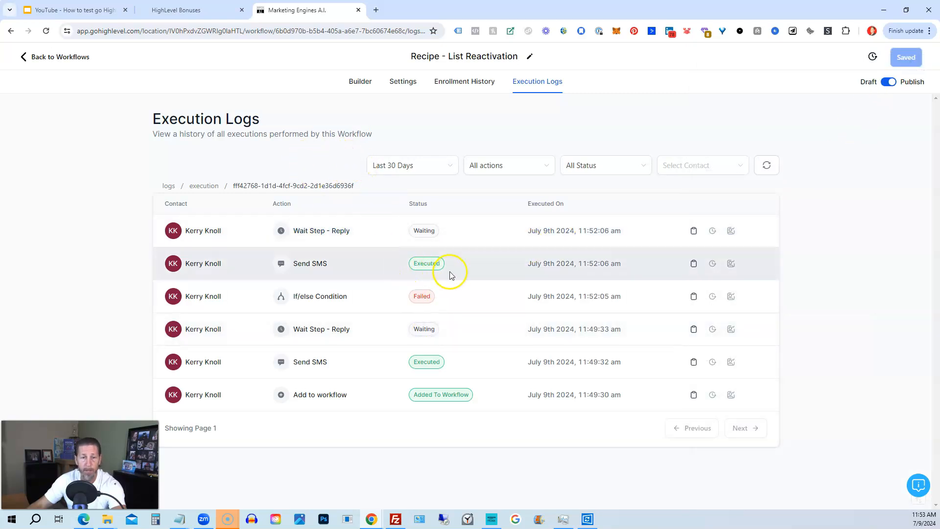
pyautogui.moveTo(694, 330)
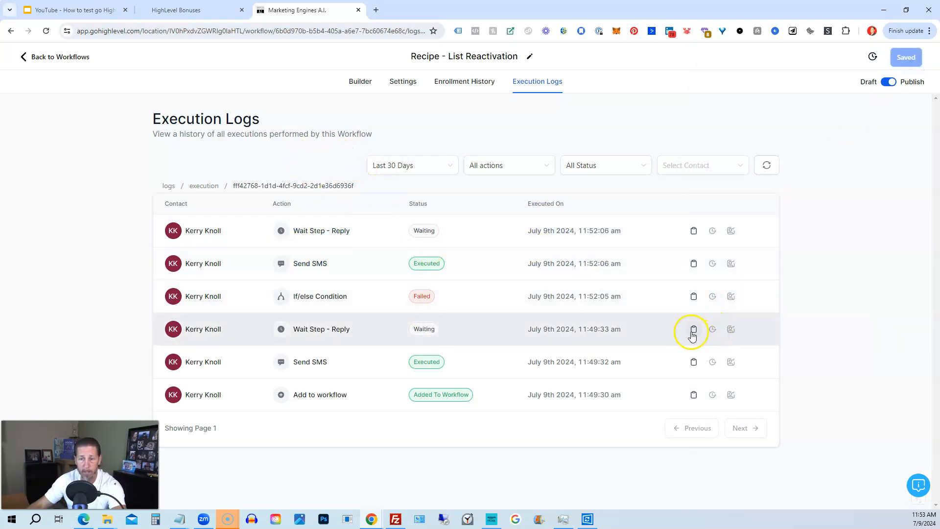
pyautogui.click(694, 361)
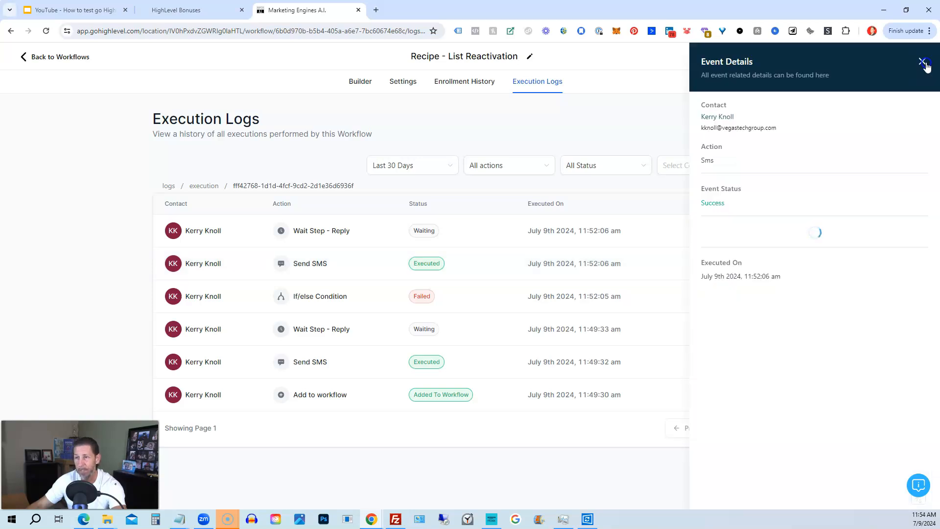
# Close the SMS details and move the contact past the second Wait for reply step
pyautogui.click(923, 61)
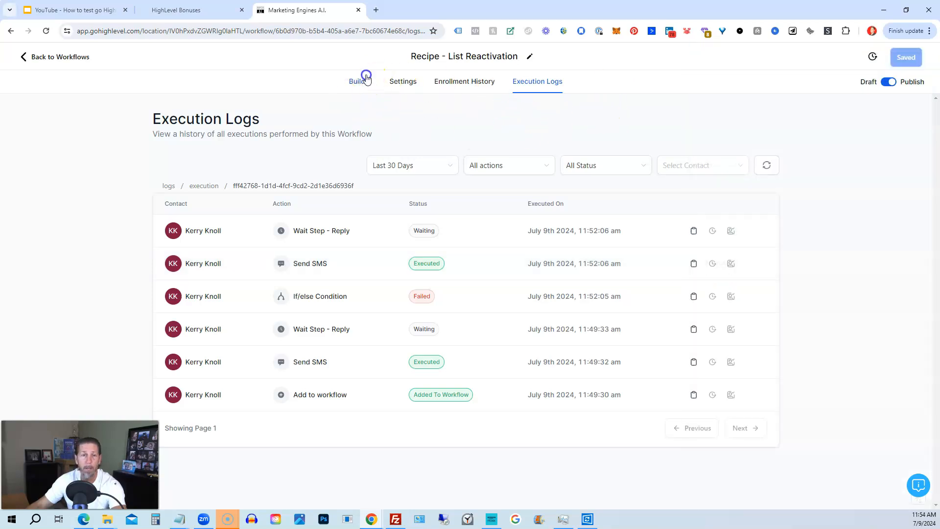
pyautogui.click(360, 81)
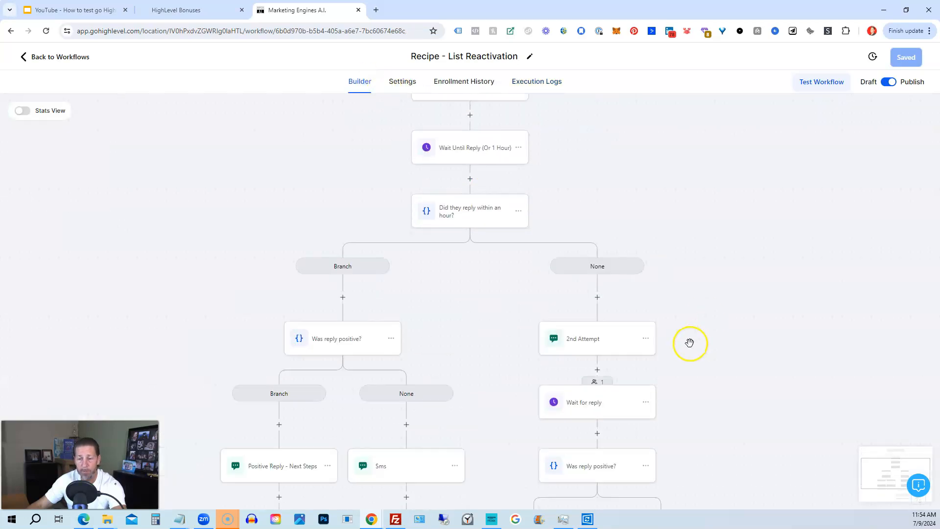
pyautogui.scroll(-3)
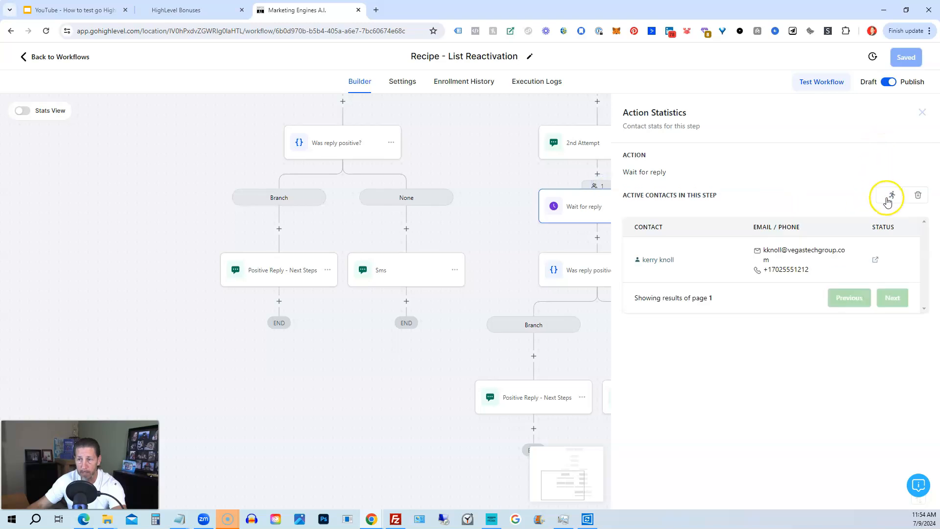
pyautogui.click(888, 195)
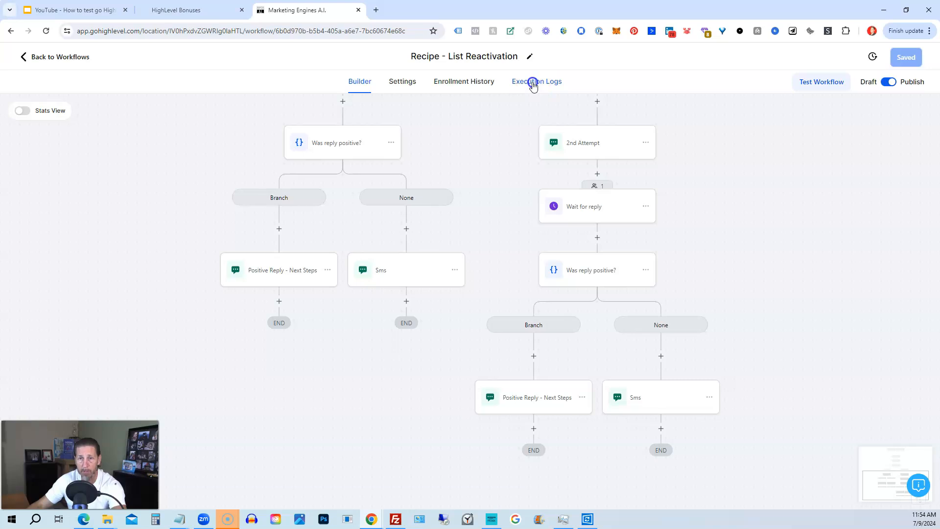
# Check Execution Logs for the new waiting if/else entry, then return to the Builder
pyautogui.click(537, 81)
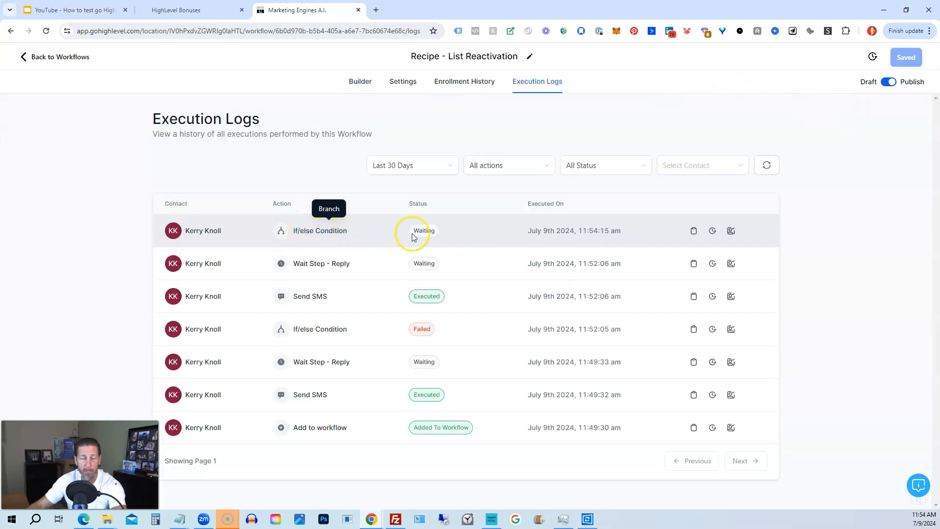
pyautogui.click(360, 81)
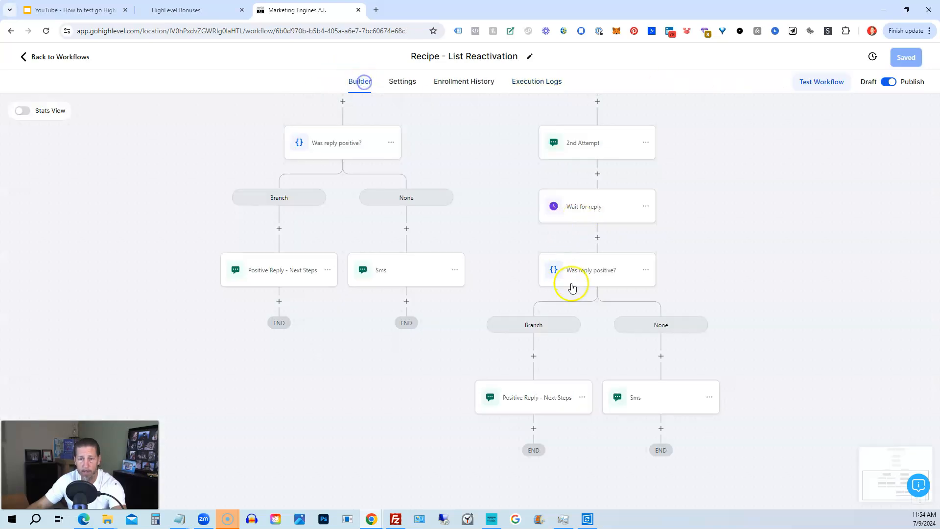
pyautogui.moveTo(700, 347)
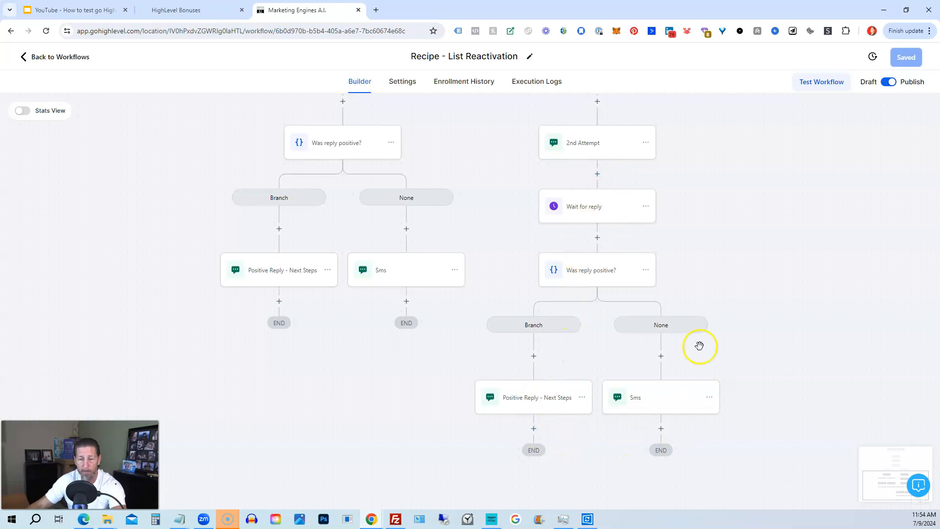
pyautogui.moveTo(647, 416)
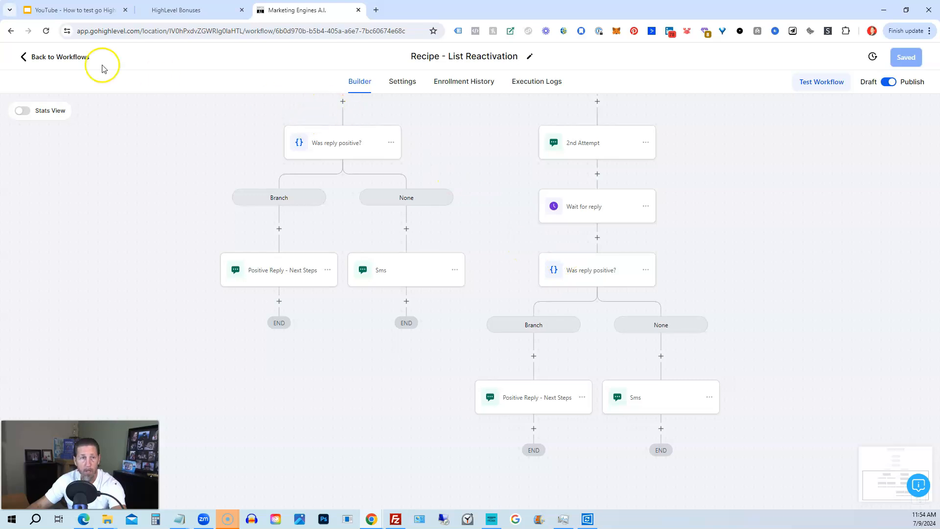
pyautogui.scroll(-3)
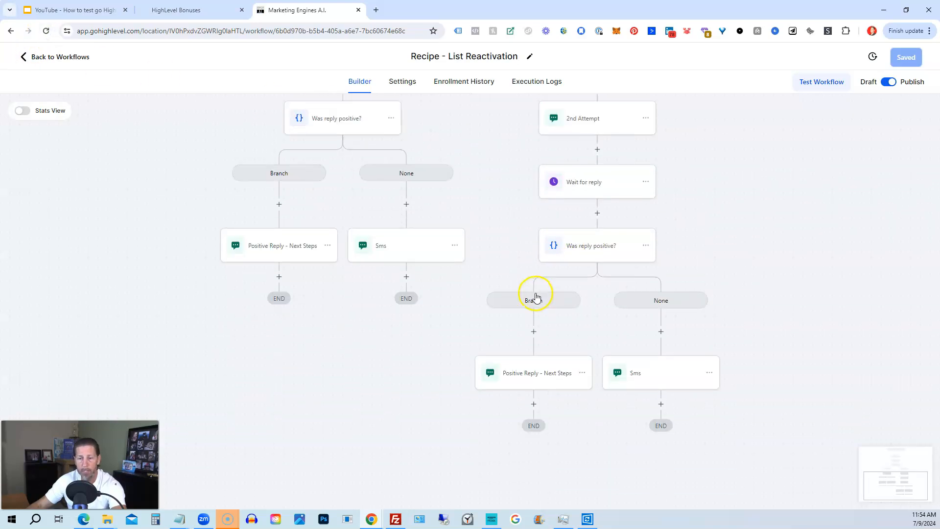
pyautogui.moveTo(593, 389)
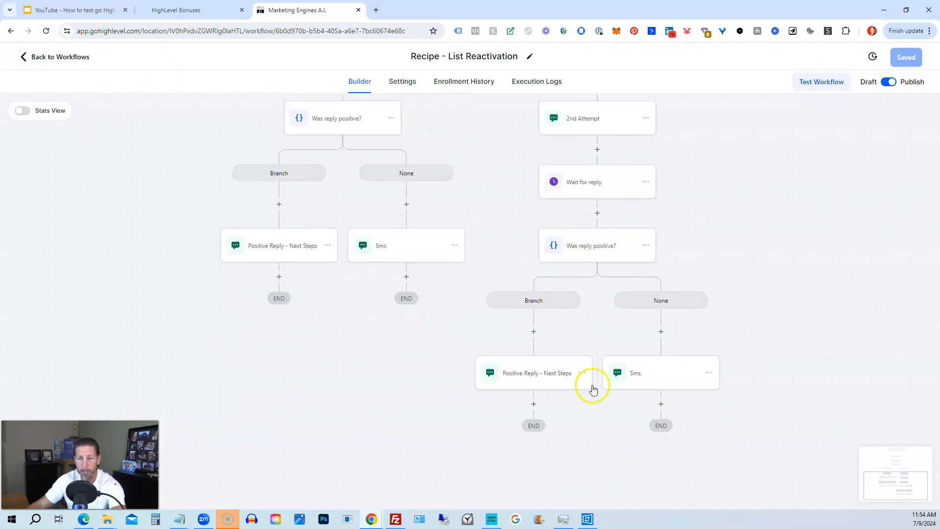
pyautogui.moveTo(585, 111)
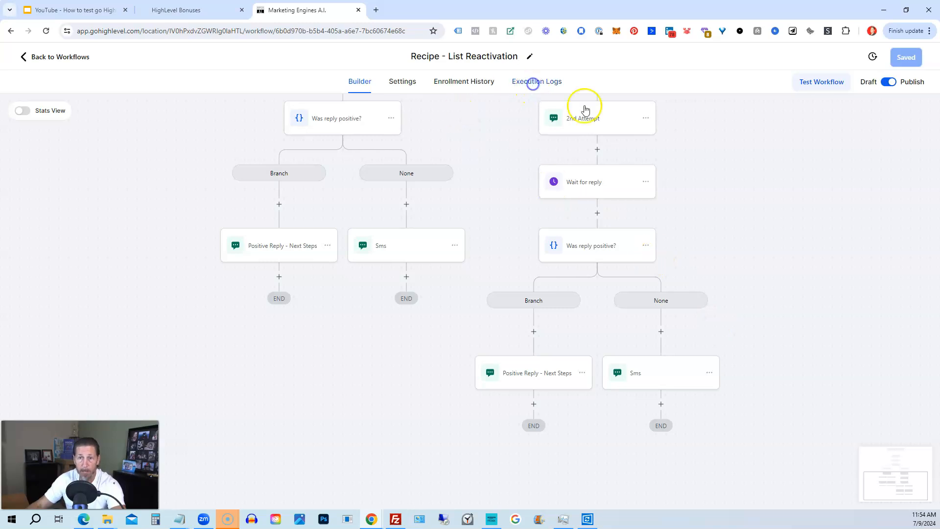
# Read the failed If/else Condition's positive-intent details in Execution Logs, then close them
pyautogui.click(536, 81)
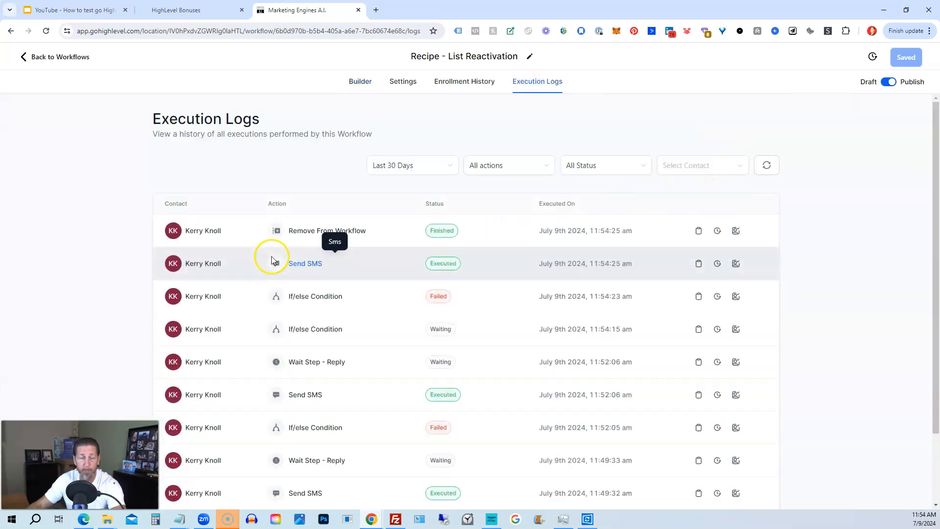
pyautogui.moveTo(300, 306)
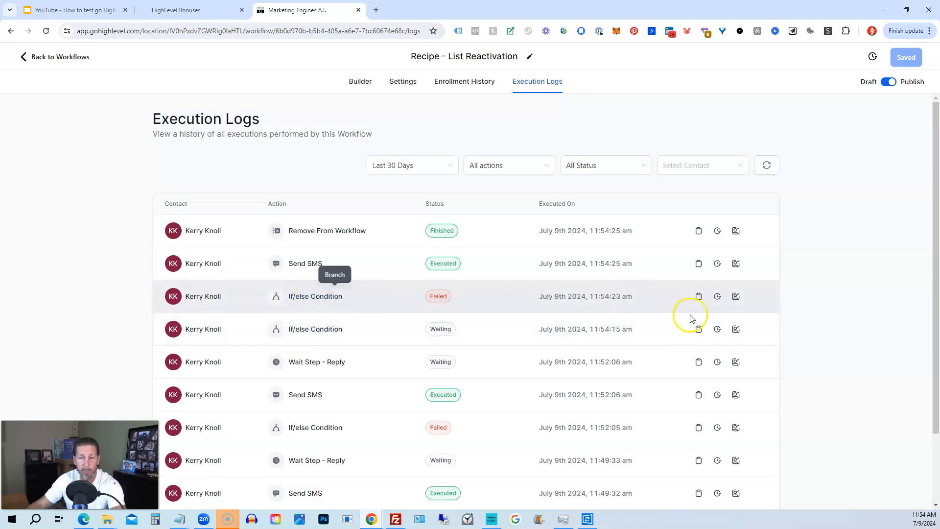
pyautogui.click(735, 296)
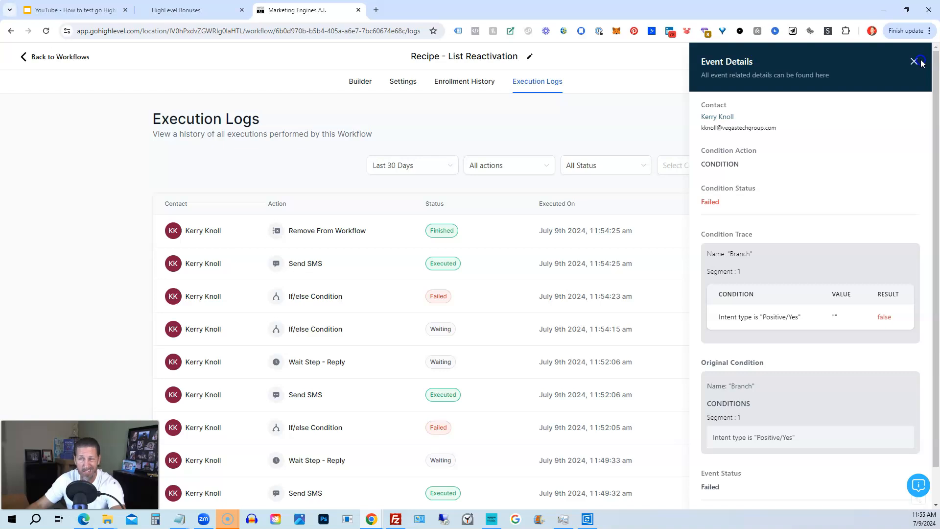
pyautogui.click(914, 61)
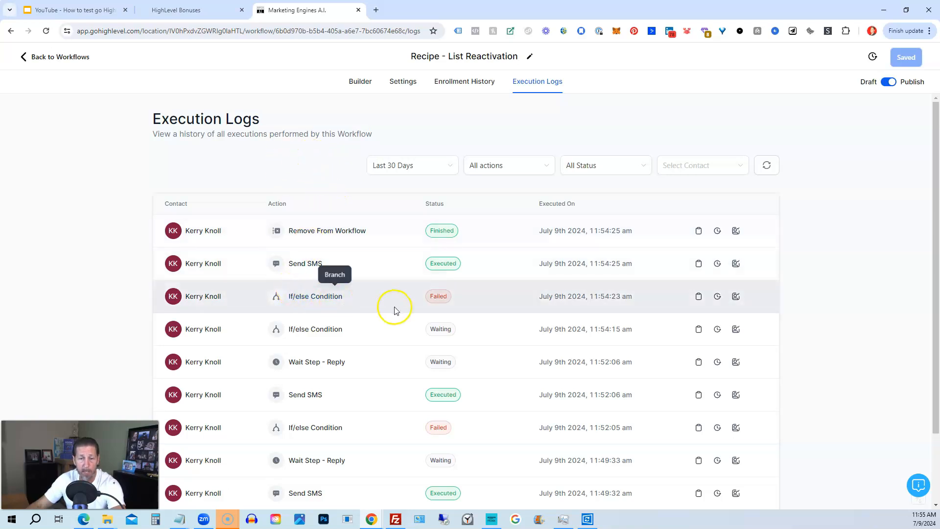
pyautogui.moveTo(315, 297)
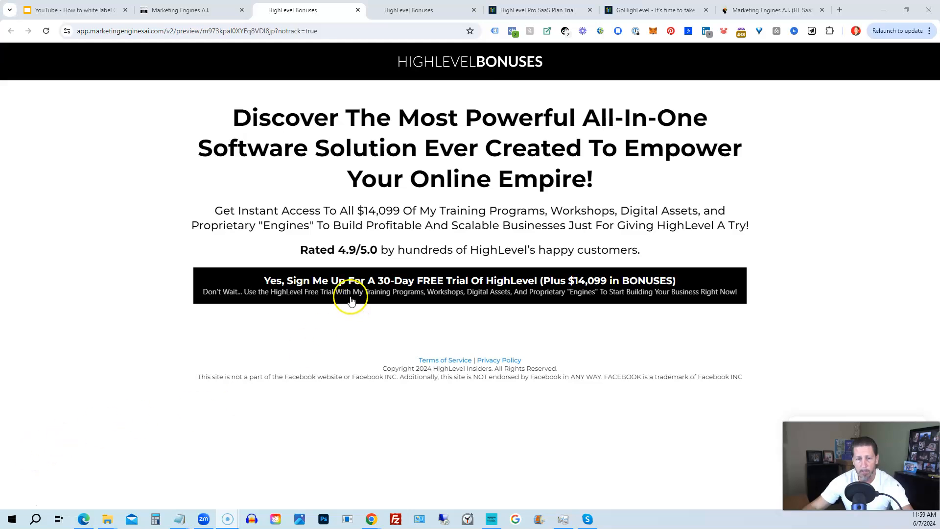
# Accept the 'Yes, Sign Me Up' offer and confirm 'Yes! I Want To Try HighLevel'
pyautogui.click(470, 281)
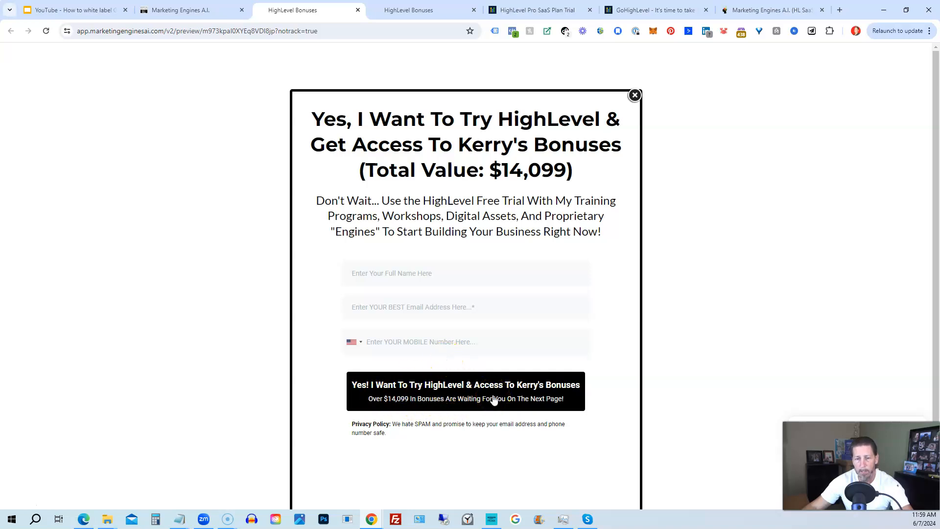
pyautogui.click(408, 10)
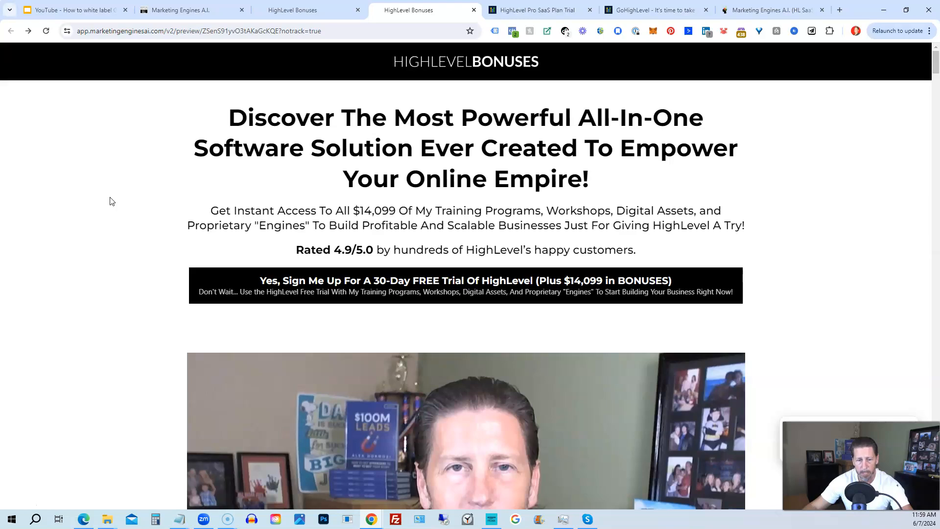
# Scroll the bonuses page down to the beginner and agency HighLevel masterclasses
pyautogui.scroll(-3)
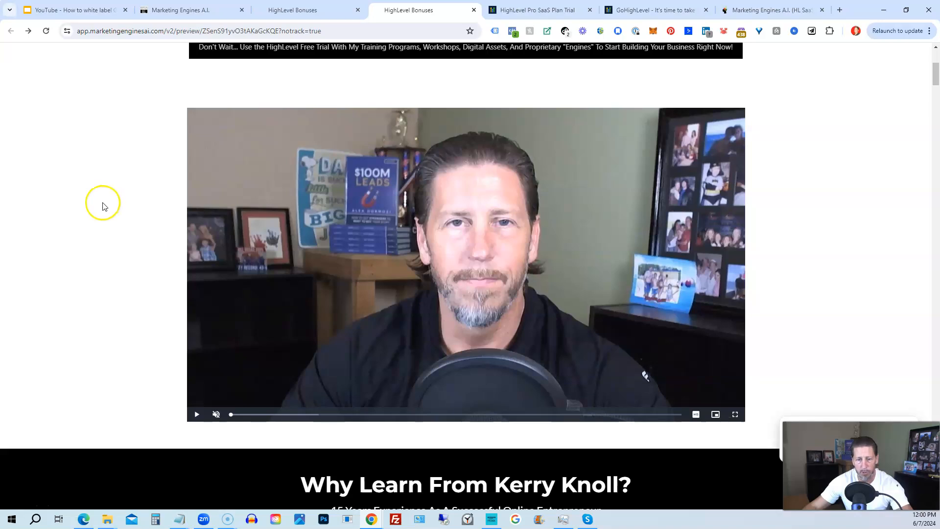
pyautogui.scroll(-3)
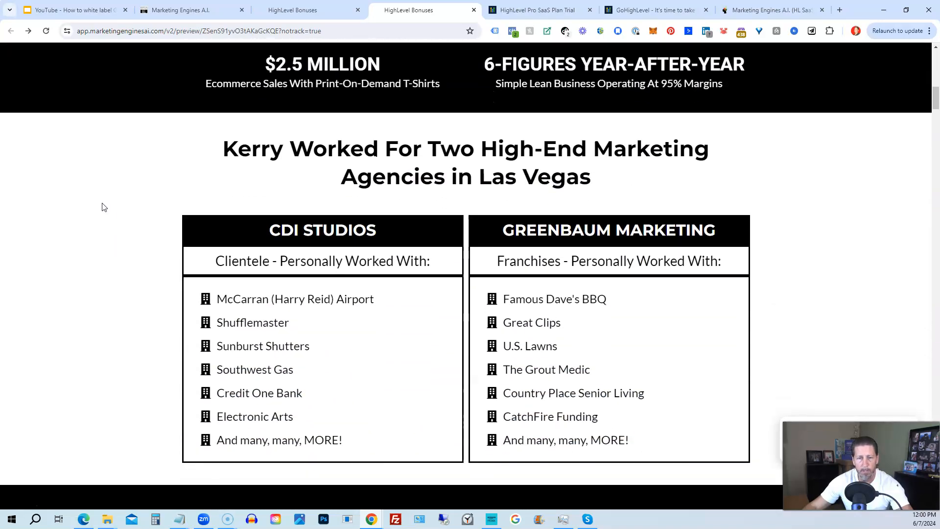
pyautogui.scroll(-3)
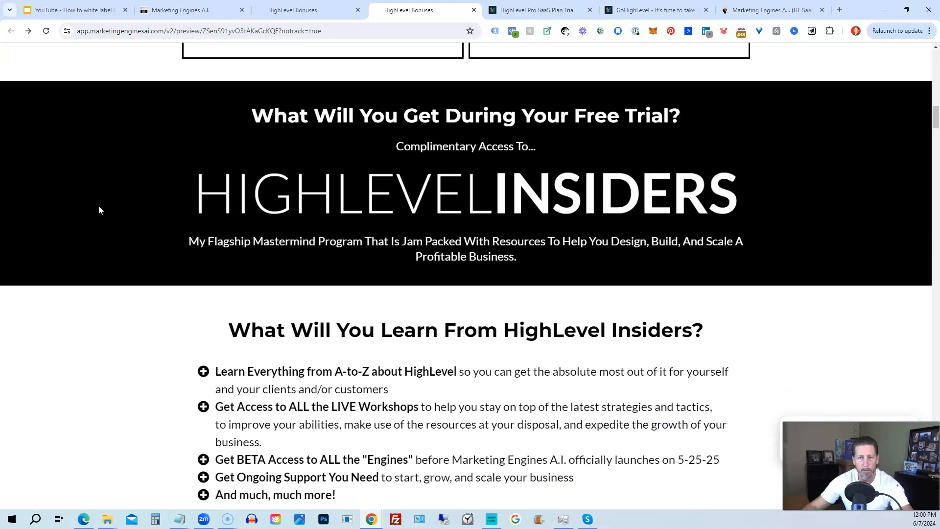
pyautogui.scroll(-3)
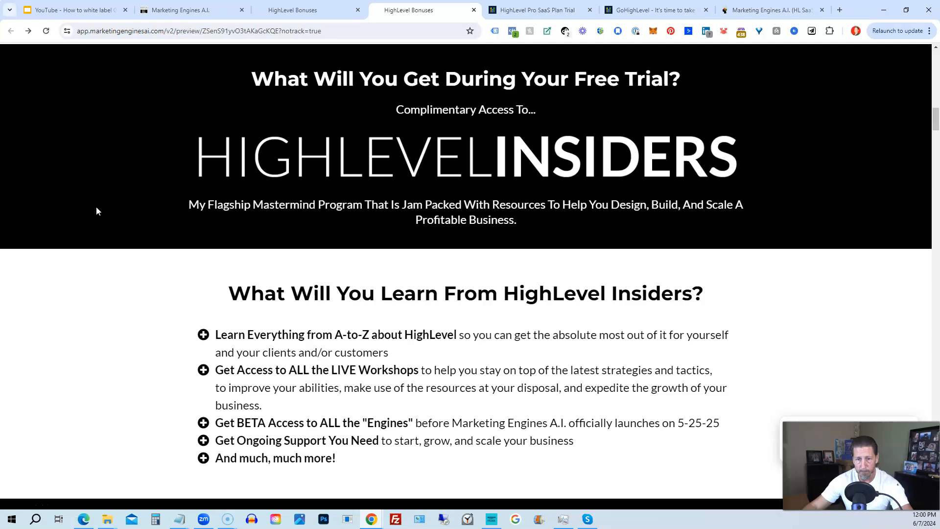
pyautogui.scroll(-3)
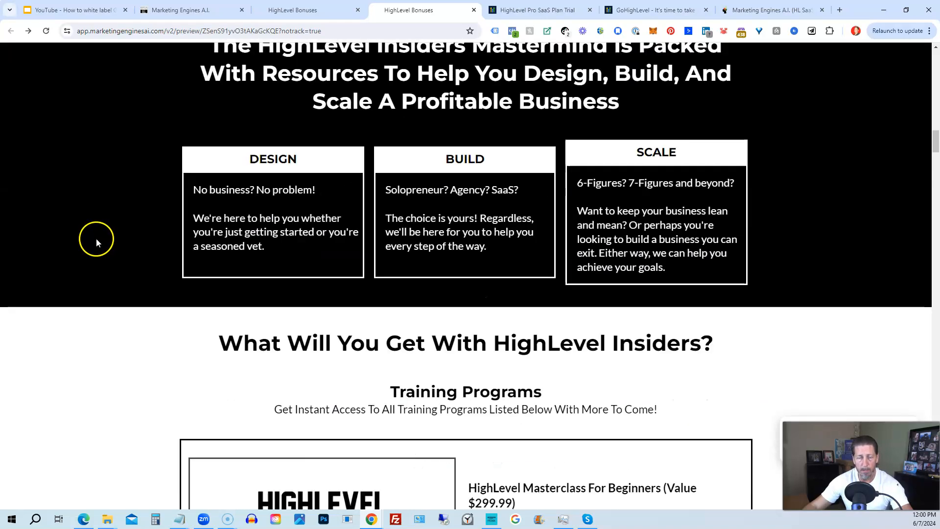
pyautogui.scroll(-3)
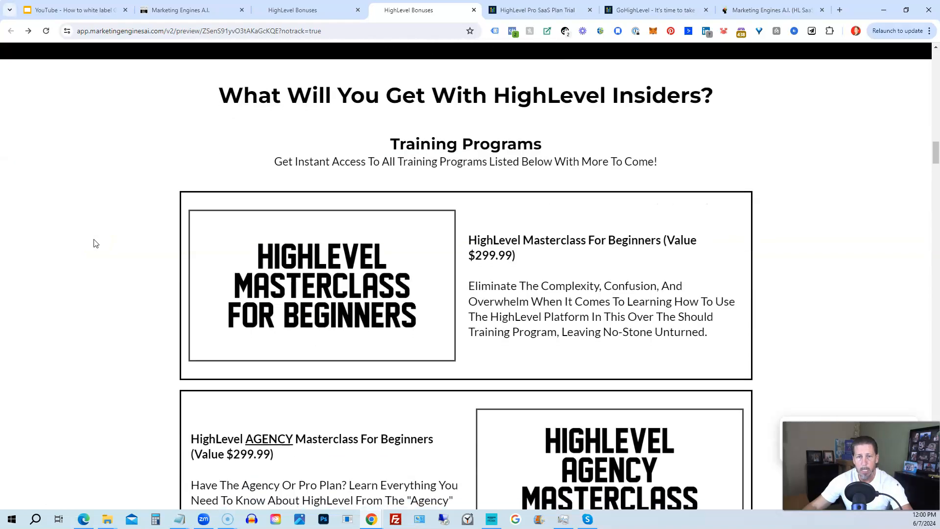
pyautogui.scroll(-3)
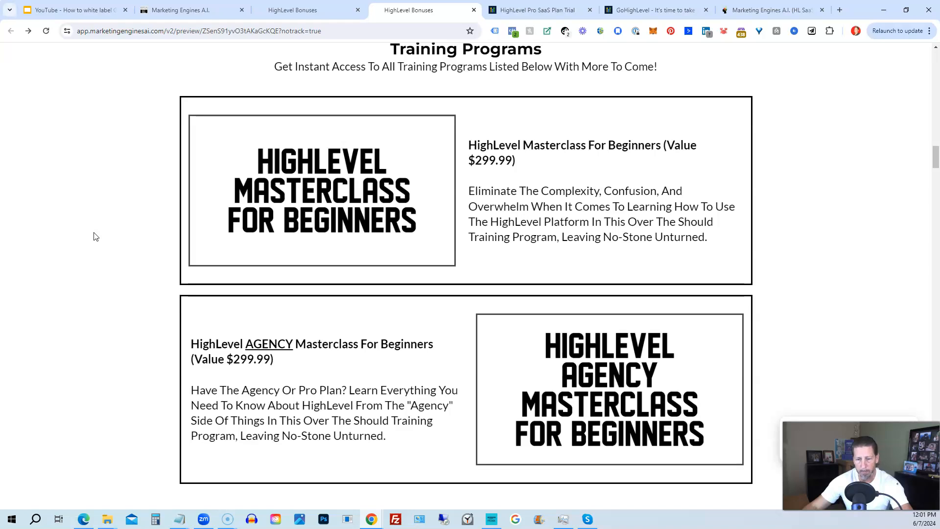
# Scroll past the masterclasses through BETA Access engines to the A.I. Customer Referral Engine
pyautogui.scroll(-3)
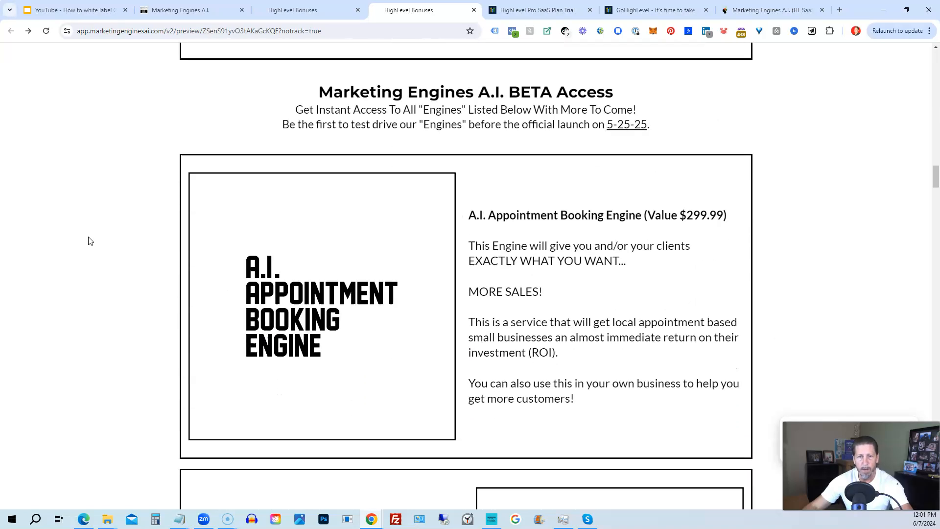
pyautogui.scroll(-3)
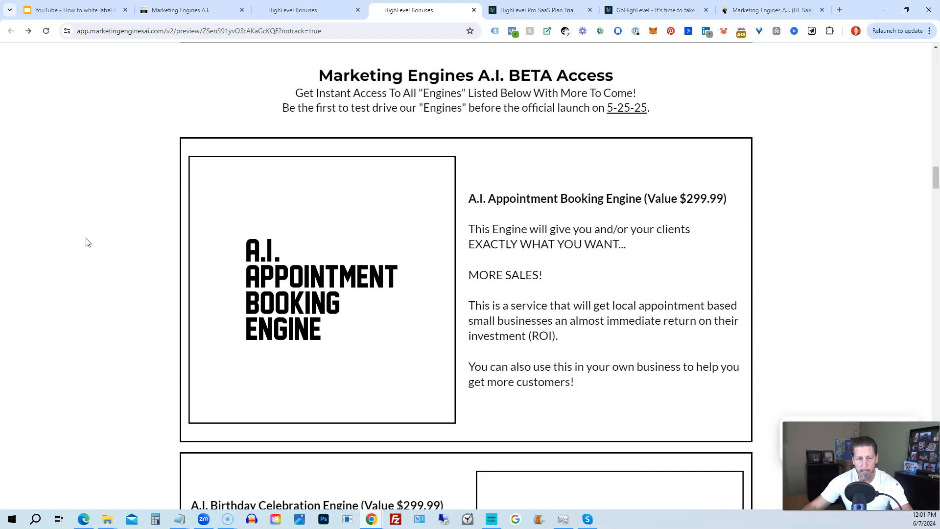
pyautogui.scroll(-3)
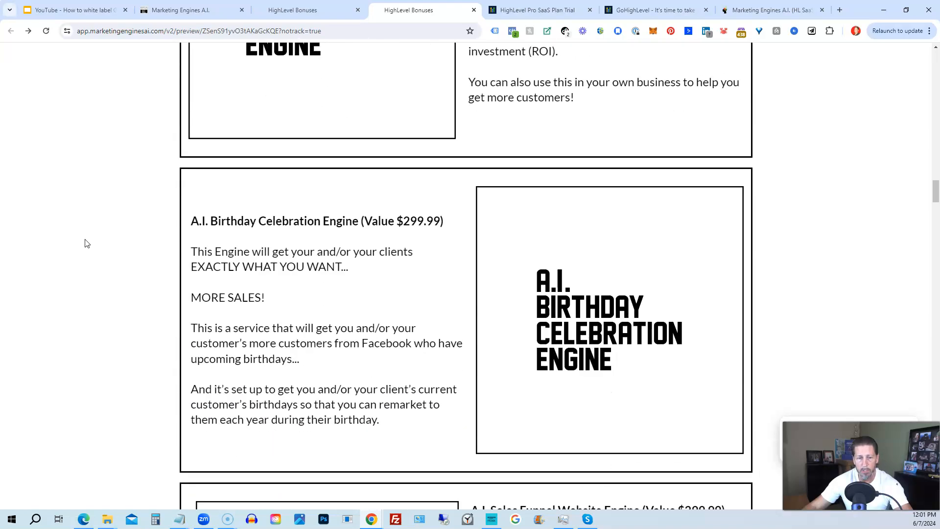
pyautogui.scroll(-3)
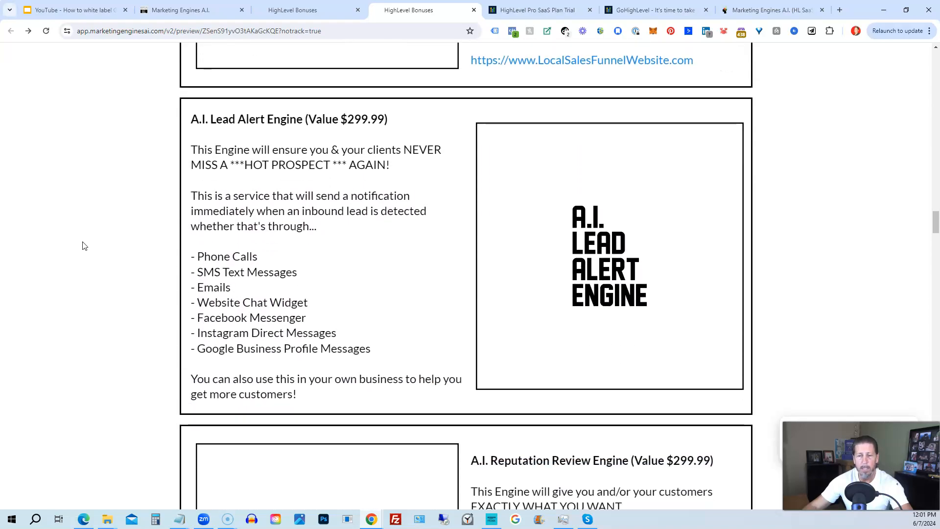
pyautogui.scroll(-3)
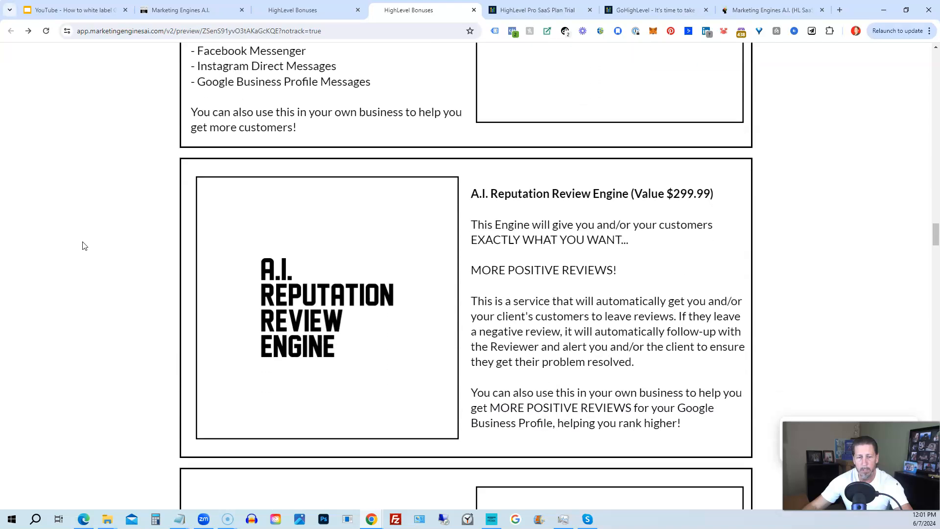
pyautogui.scroll(-3)
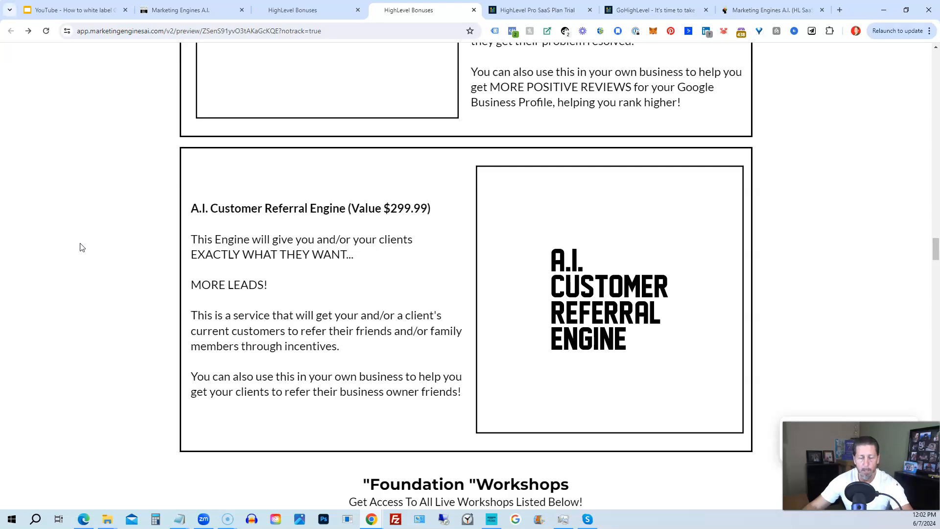
# Scroll down to show the 14-week Foundation Workshops list
pyautogui.scroll(-3)
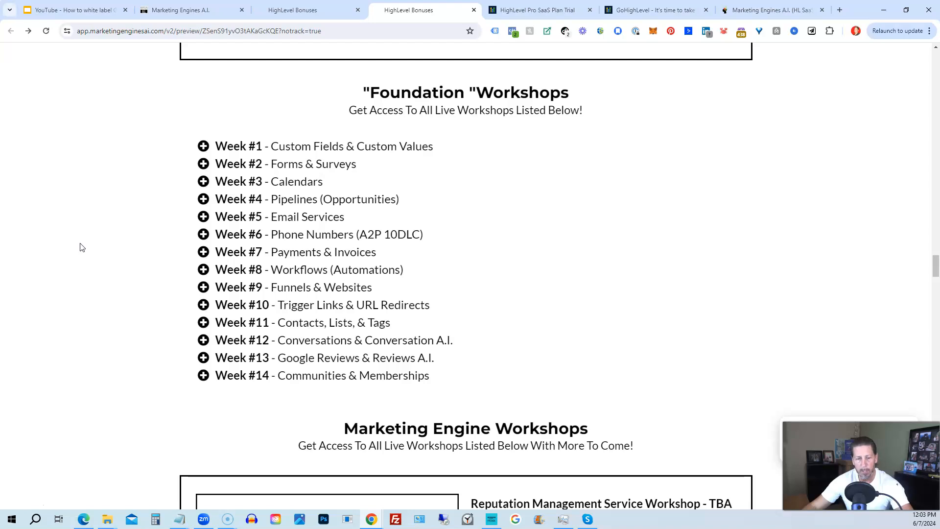
# Scroll past Marketing Engine Workshops and extra perks to Steps 1–3 and $14,099 total
pyautogui.scroll(-3)
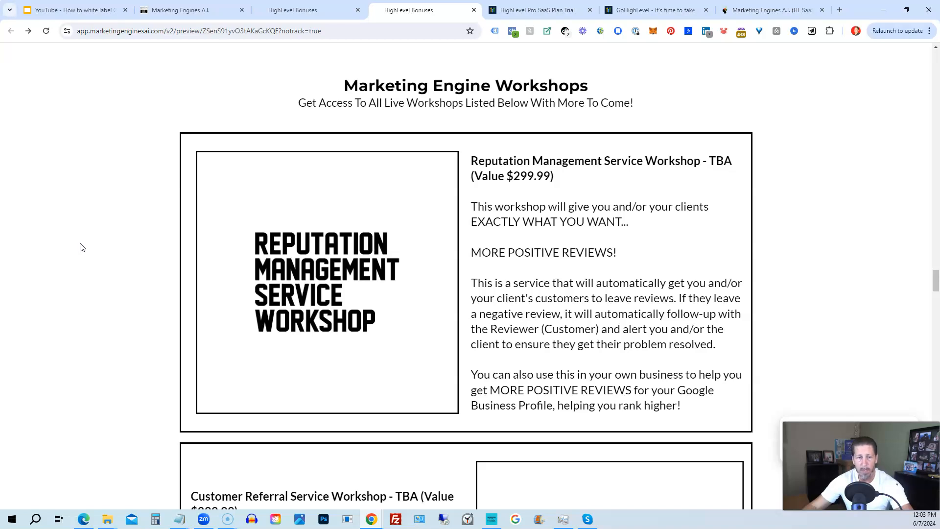
pyautogui.scroll(-3)
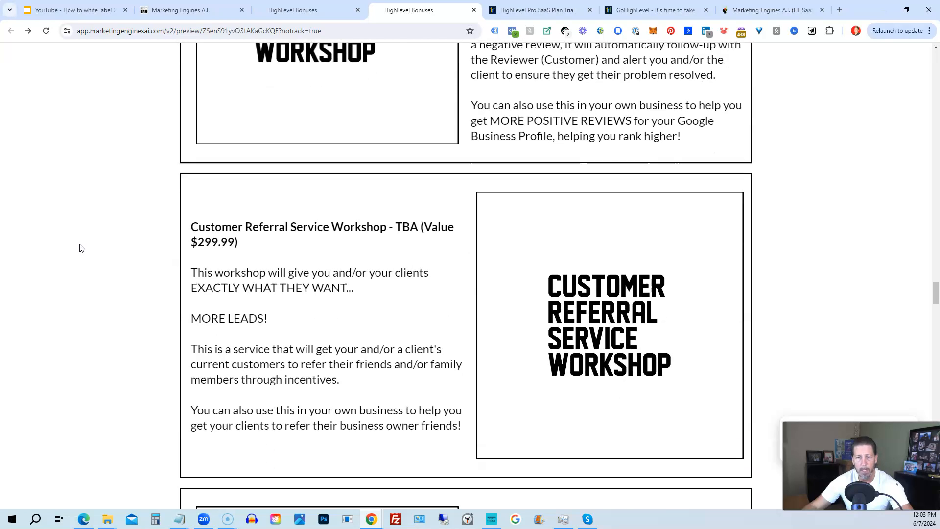
pyautogui.scroll(-3)
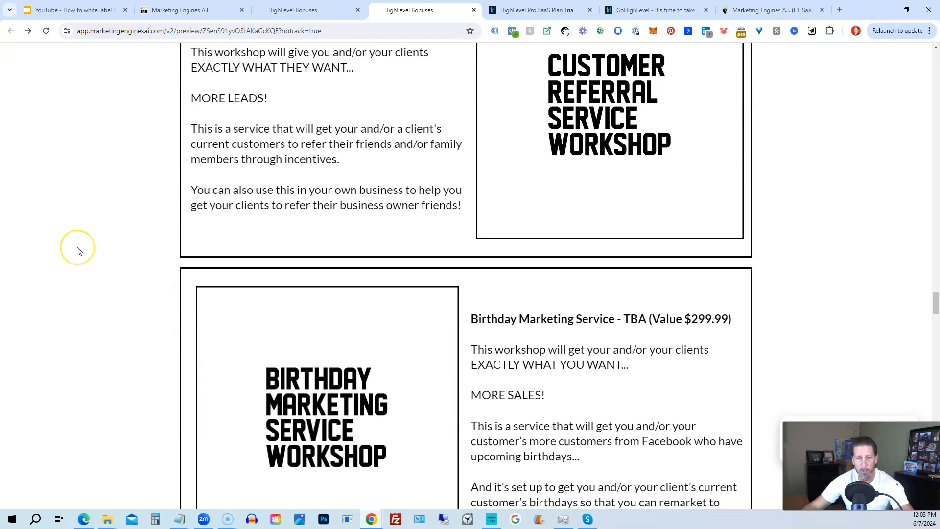
pyautogui.scroll(-3)
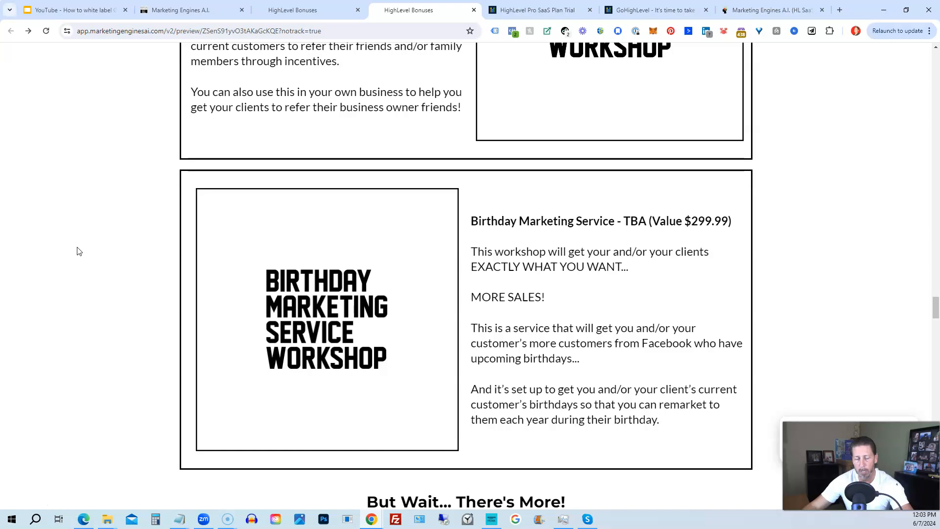
pyautogui.scroll(-3)
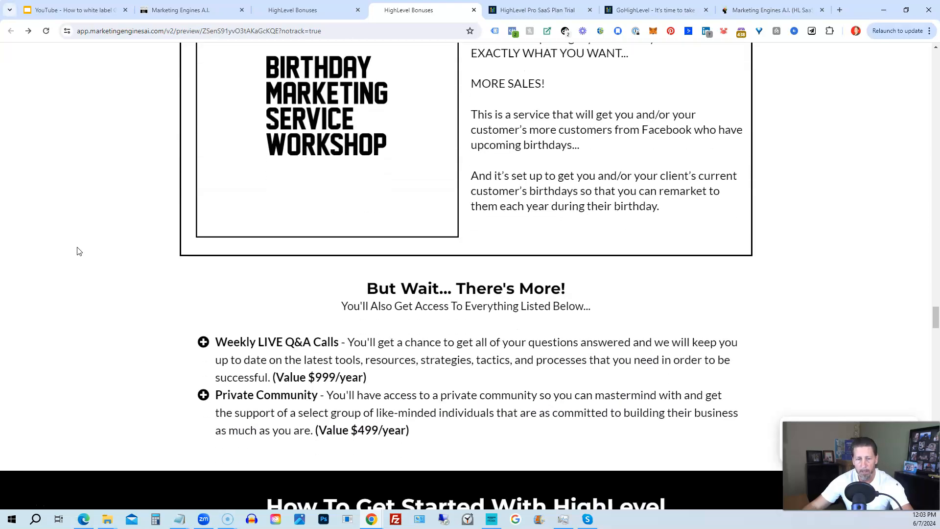
pyautogui.scroll(-3)
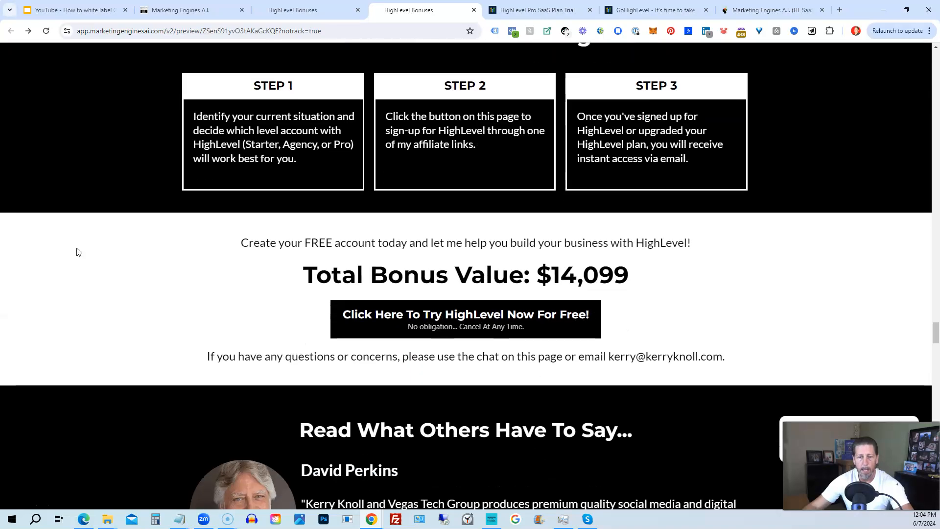
# Scroll through the Cancel At Anytime section and testimonials toward Frequently Asked Questions
pyautogui.scroll(-3)
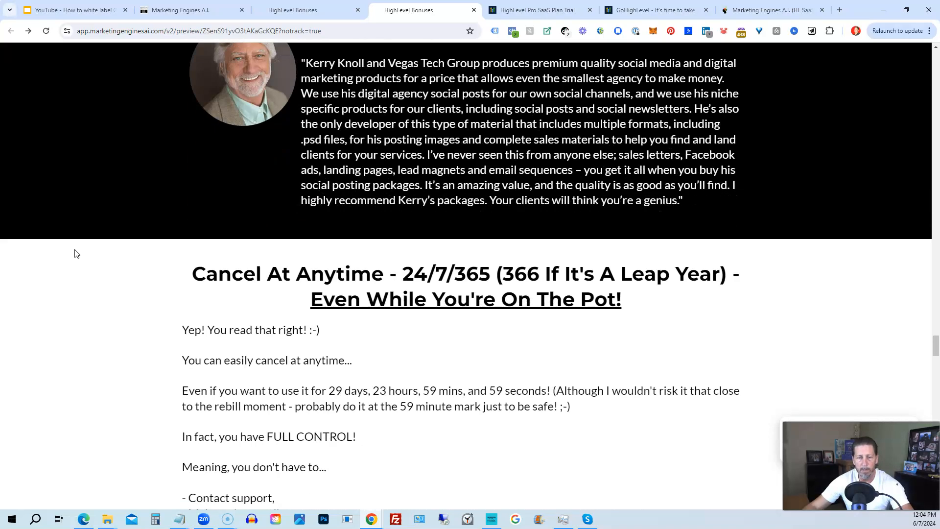
pyautogui.scroll(-3)
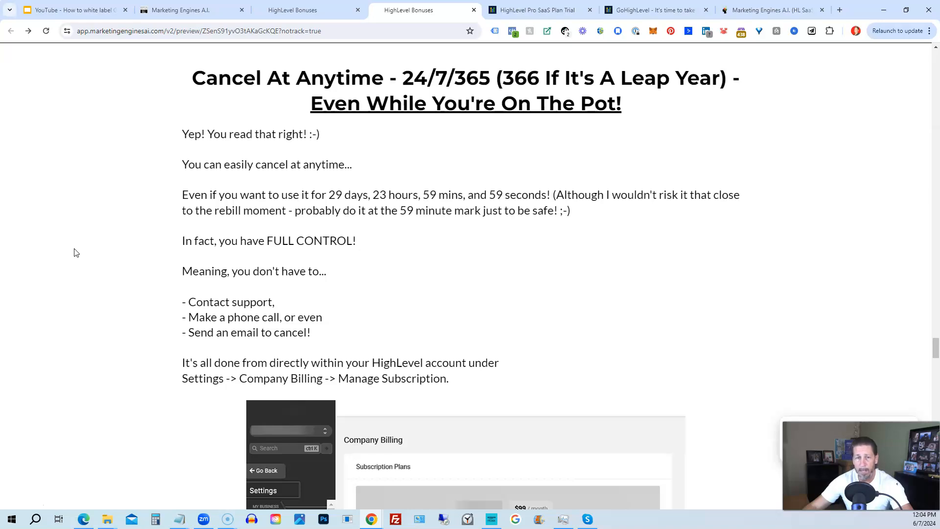
pyautogui.scroll(-3)
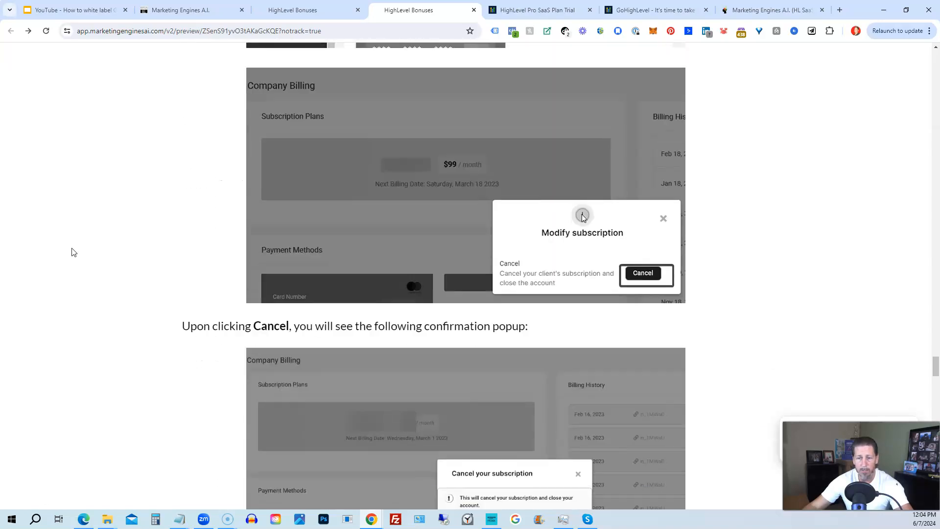
pyautogui.scroll(-3)
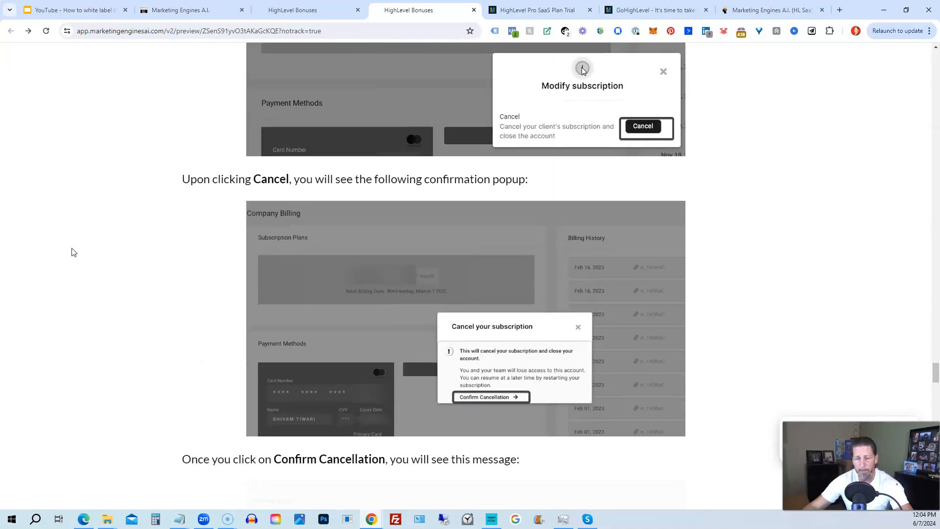
pyautogui.scroll(-3)
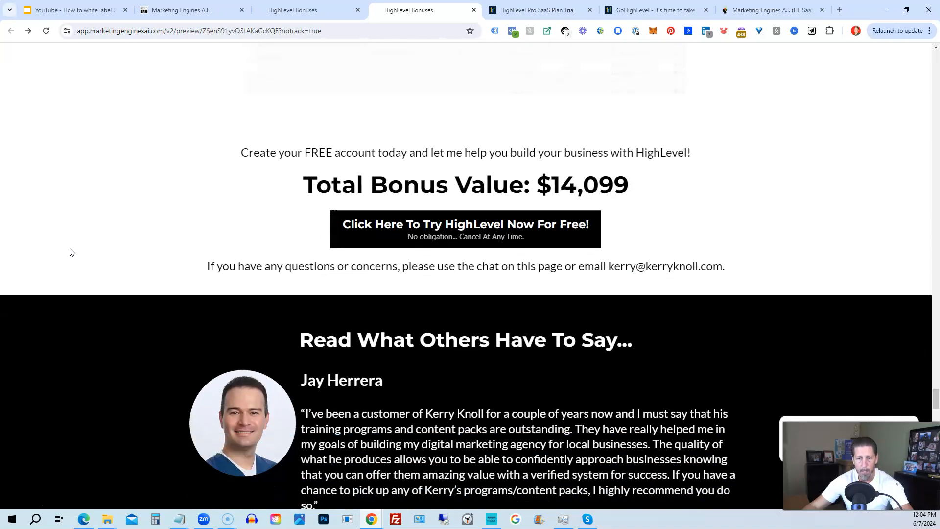
pyautogui.scroll(-3)
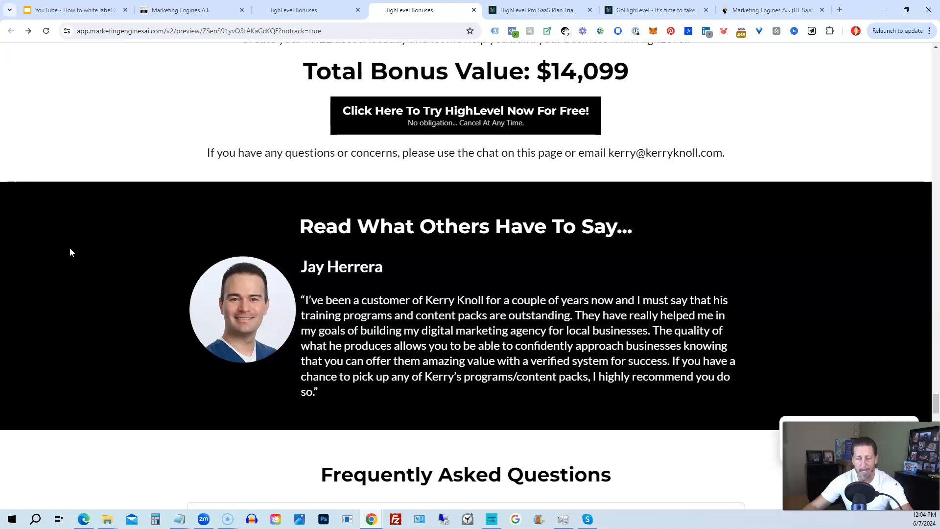
# Scroll past the FAQ and final testimonial to the 'Try HighLevel Now For Free' button
pyautogui.scroll(-3)
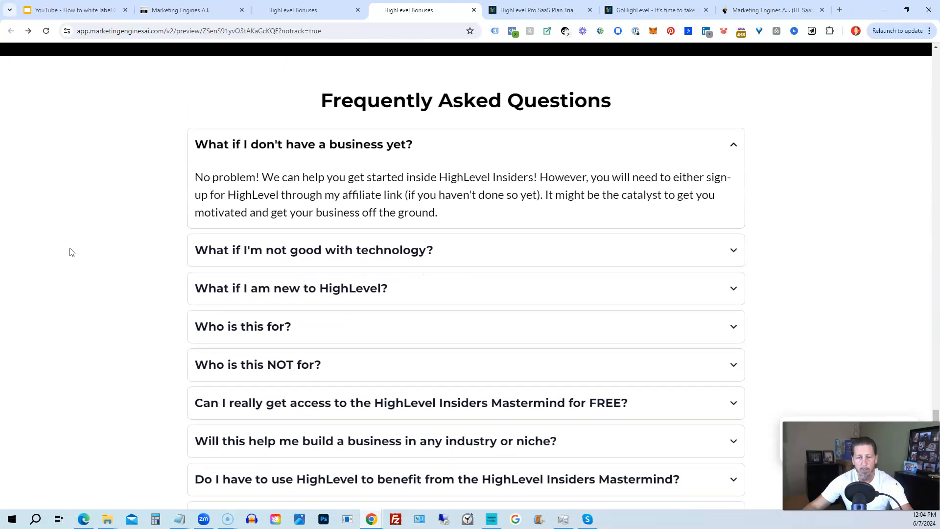
pyautogui.scroll(-3)
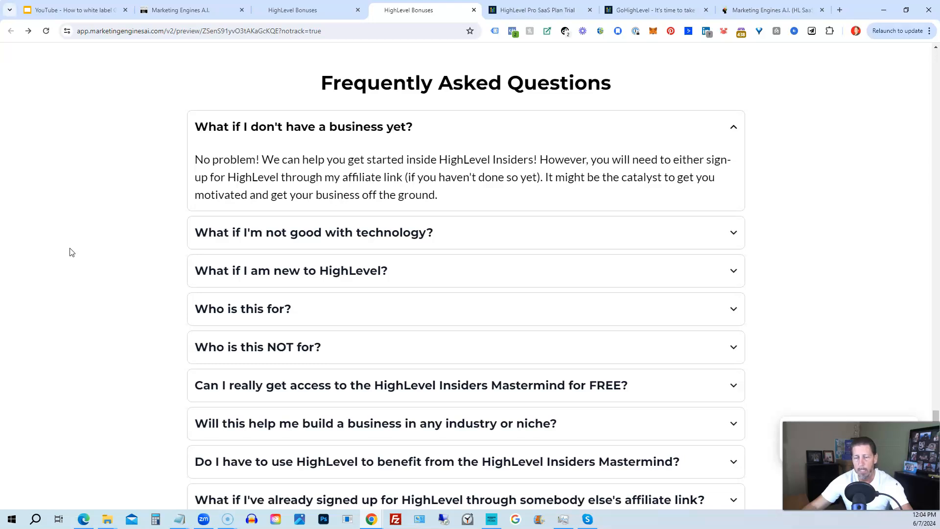
pyautogui.scroll(-3)
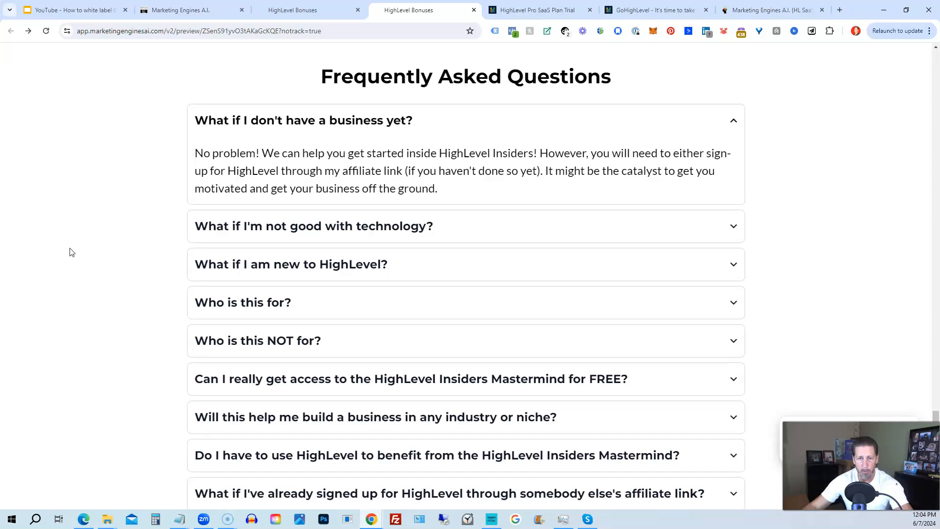
pyautogui.scroll(-3)
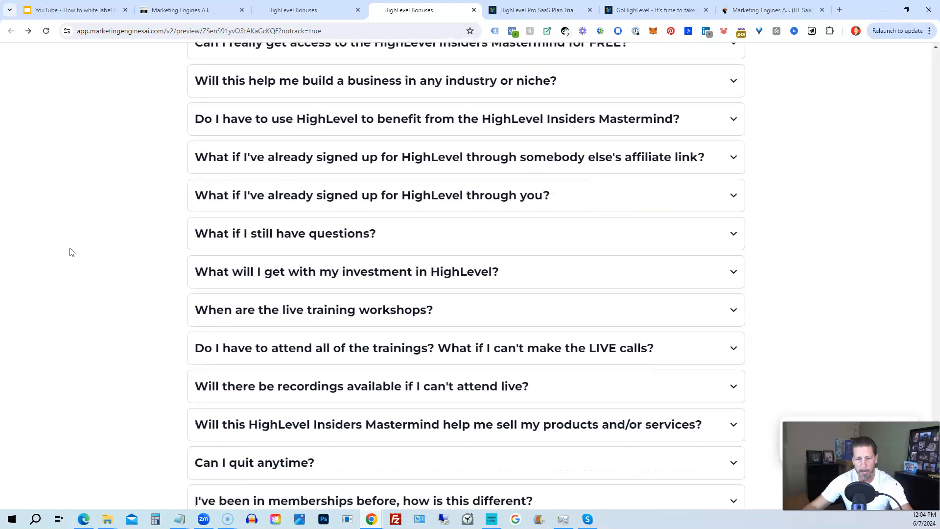
pyautogui.scroll(-3)
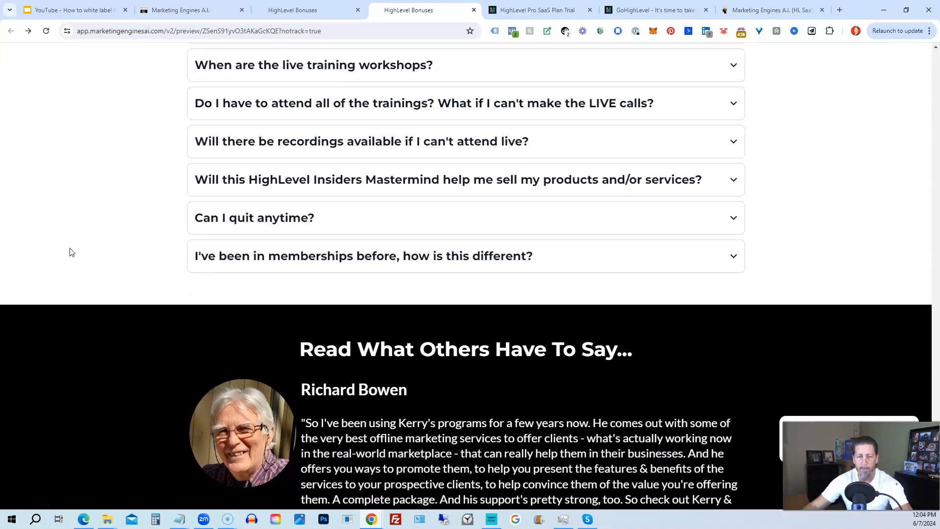
pyautogui.scroll(-3)
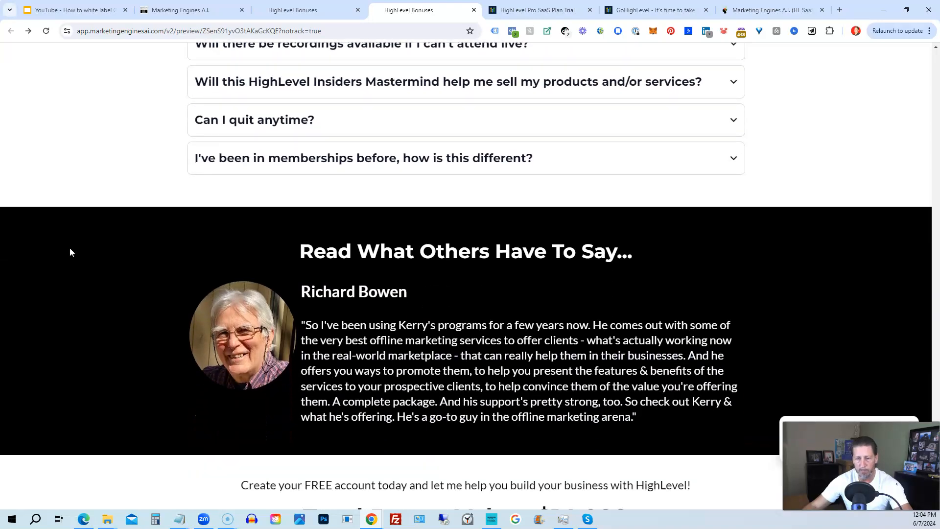
pyautogui.scroll(-3)
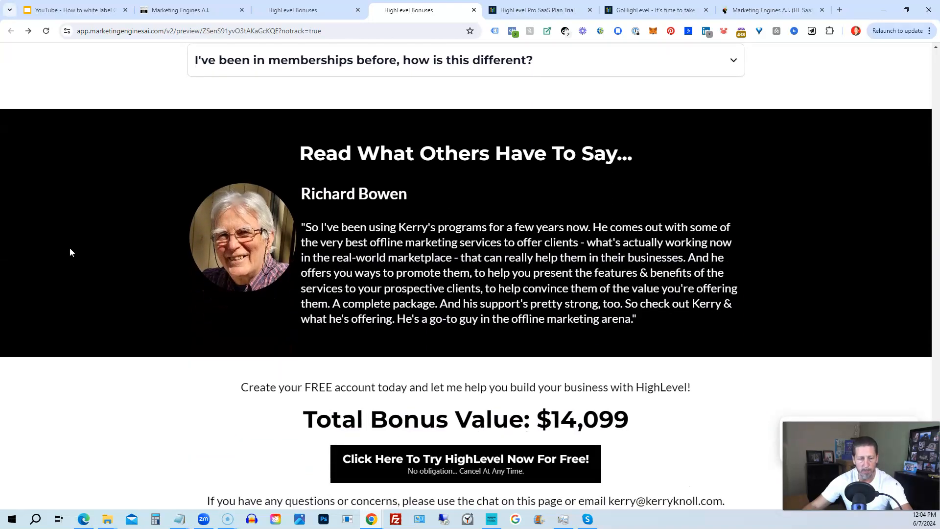
pyautogui.scroll(-3)
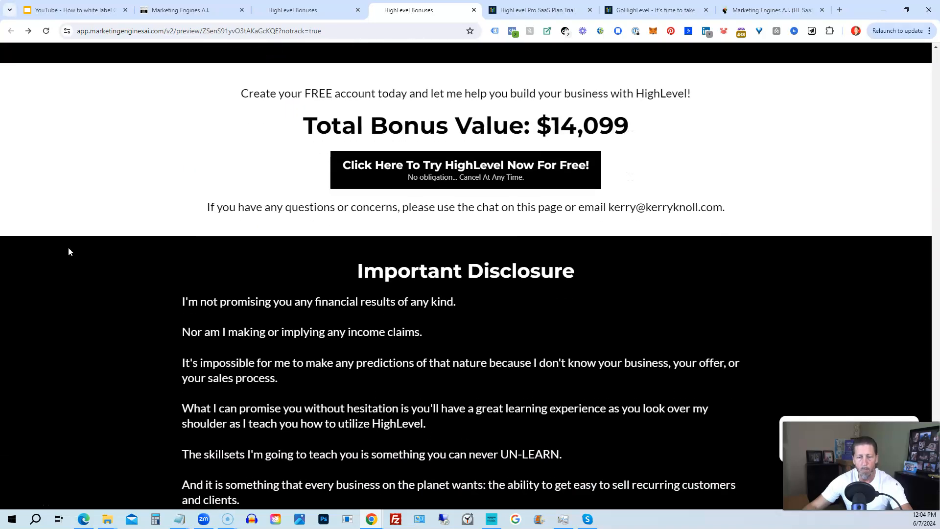
pyautogui.scroll(-3)
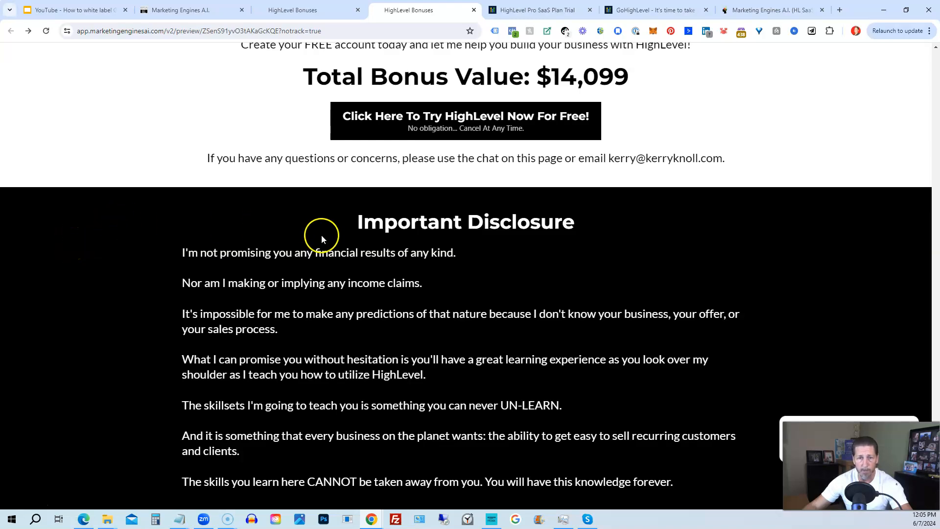
pyautogui.moveTo(401, 128)
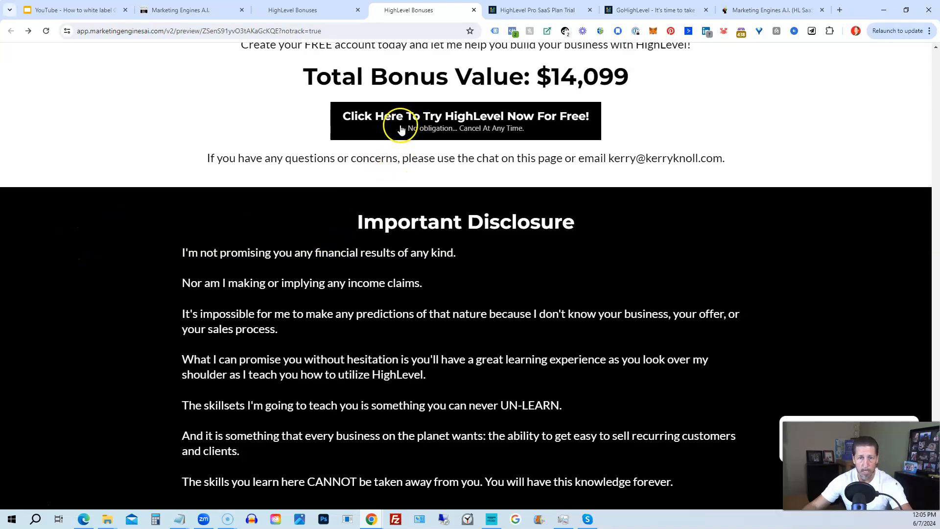
# Open the 'Try HighLevel Now For FREE' popup with trial and upgrade options
pyautogui.click(465, 117)
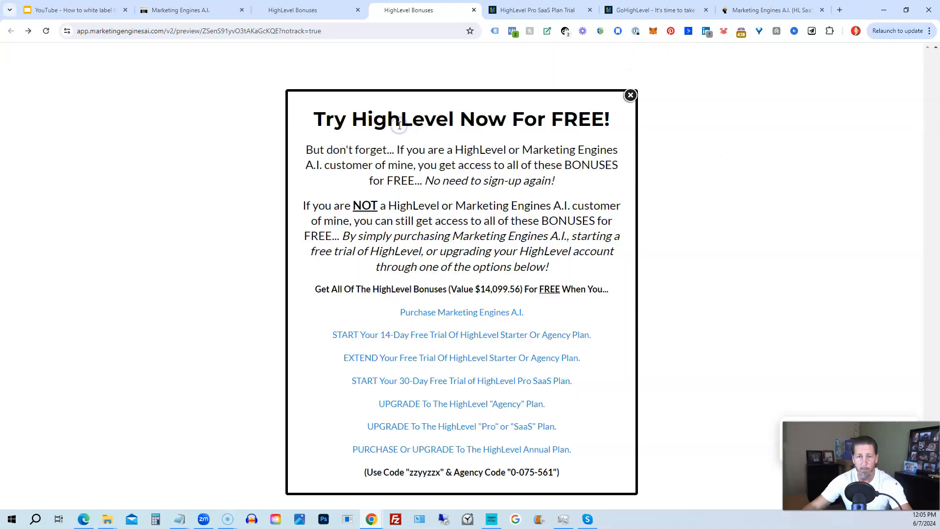
pyautogui.moveTo(399, 124)
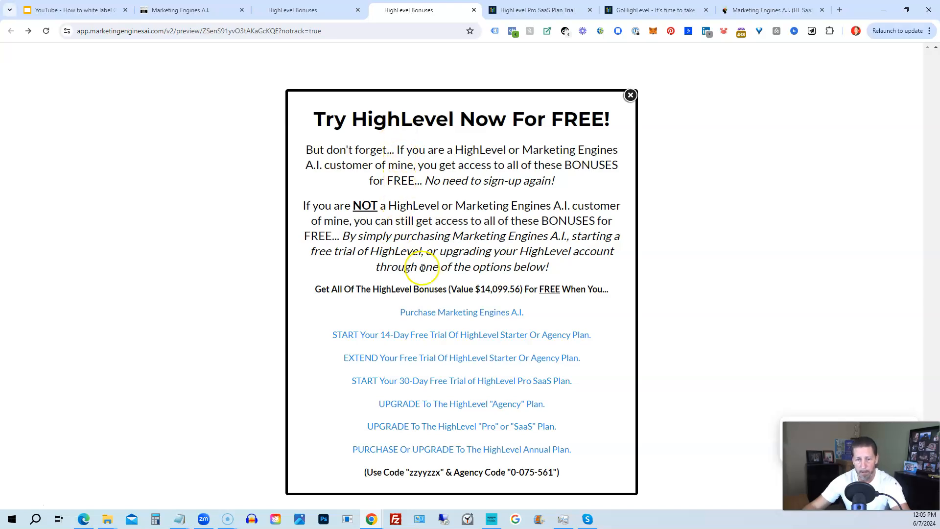
pyautogui.moveTo(443, 308)
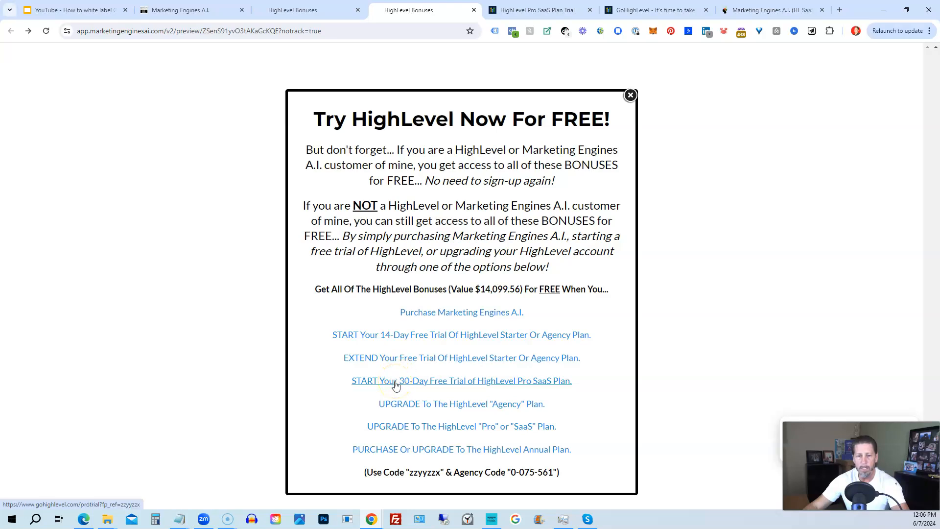
pyautogui.click(398, 381)
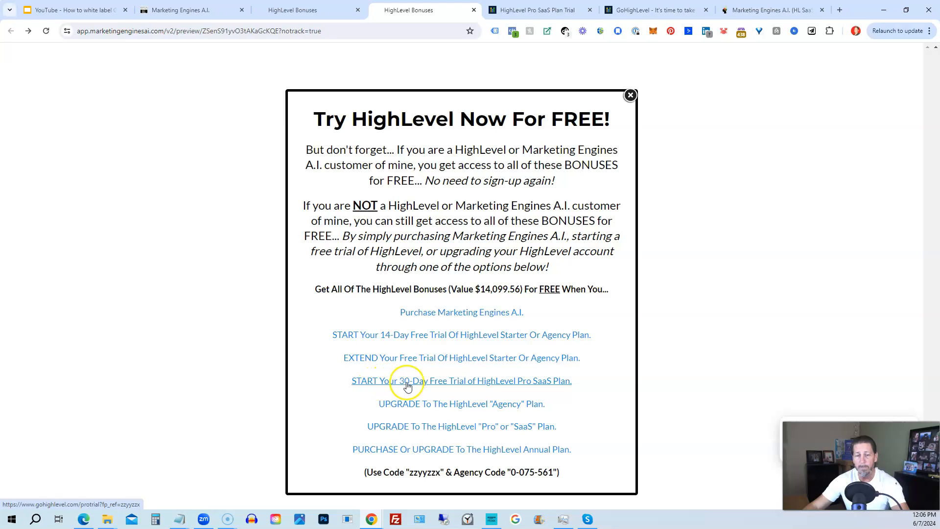
pyautogui.moveTo(476, 385)
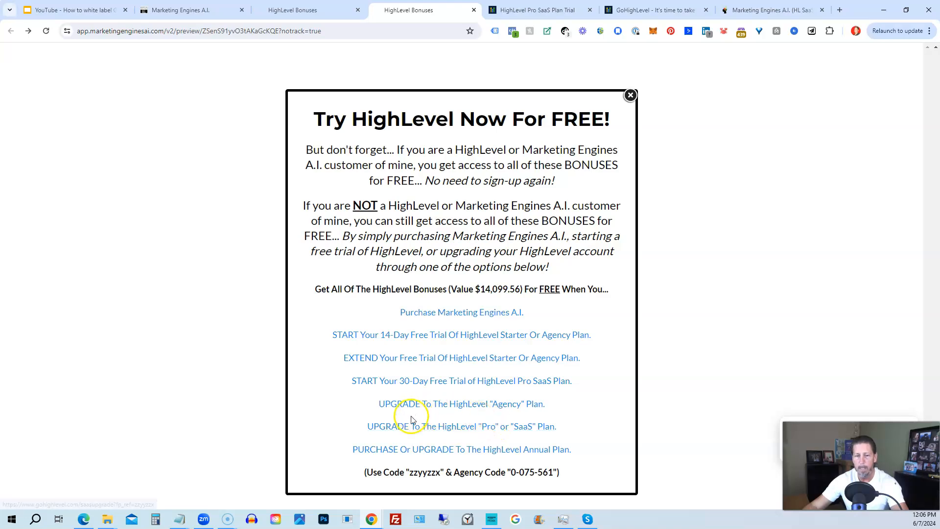
pyautogui.moveTo(385, 449)
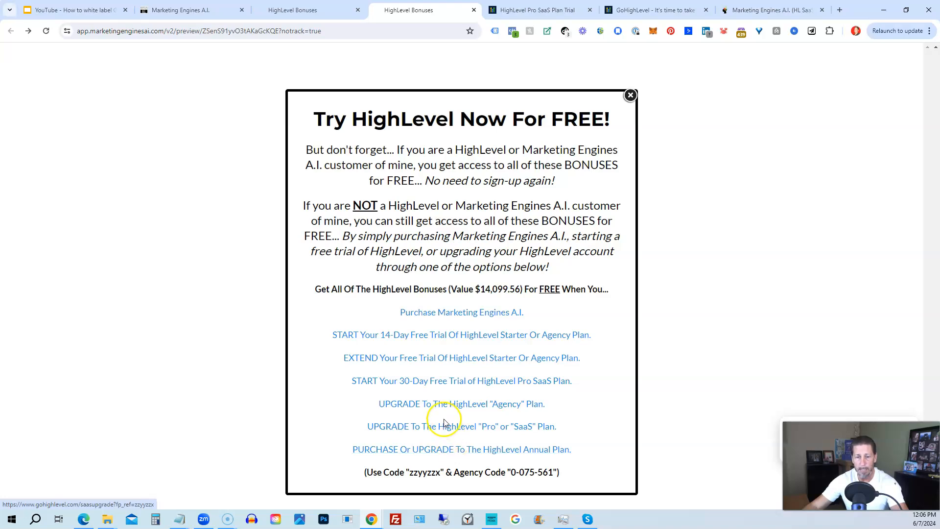
pyautogui.moveTo(408, 399)
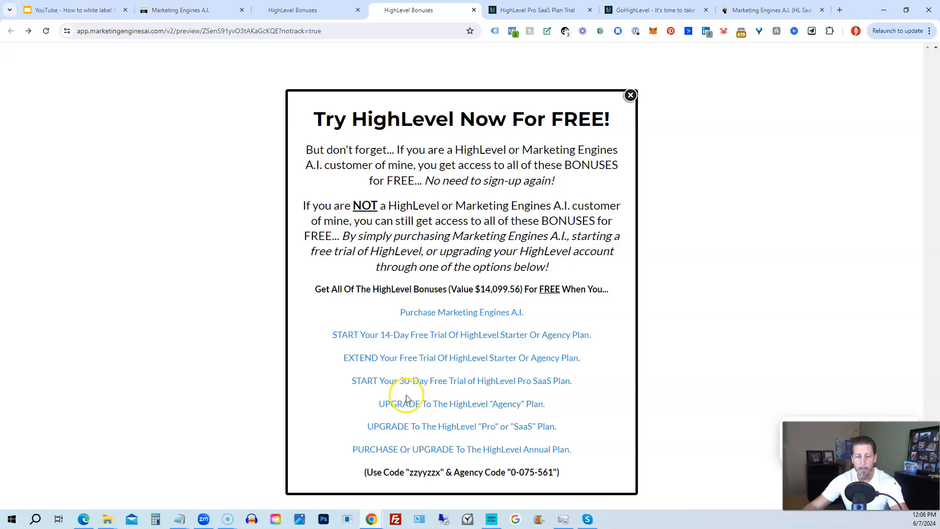
pyautogui.moveTo(417, 423)
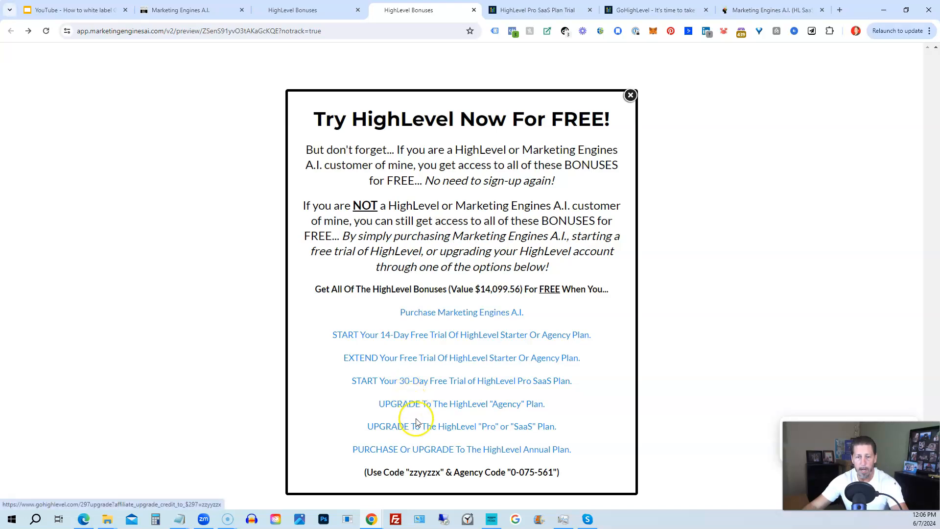
# Select the agency code 0-075-561 at the bottom of the free-trial popup
pyautogui.click(462, 426)
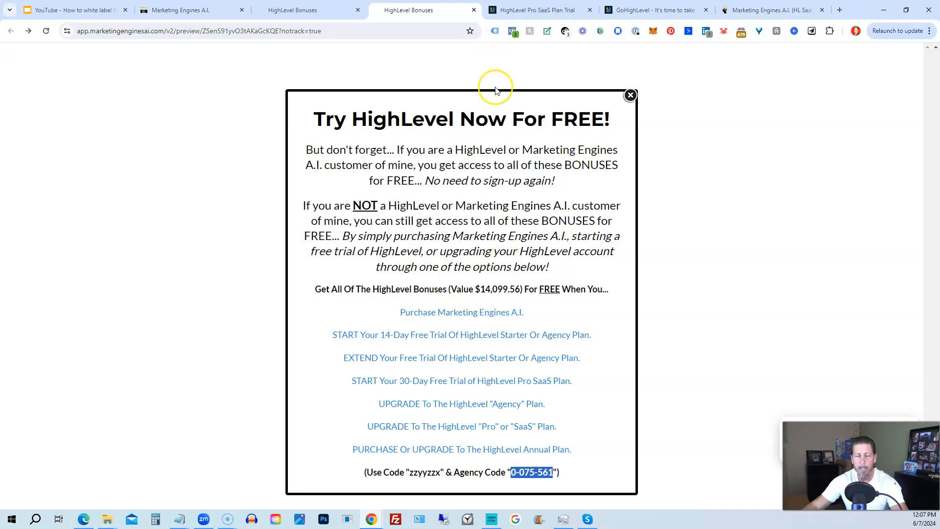
pyautogui.doubleClick(424, 472)
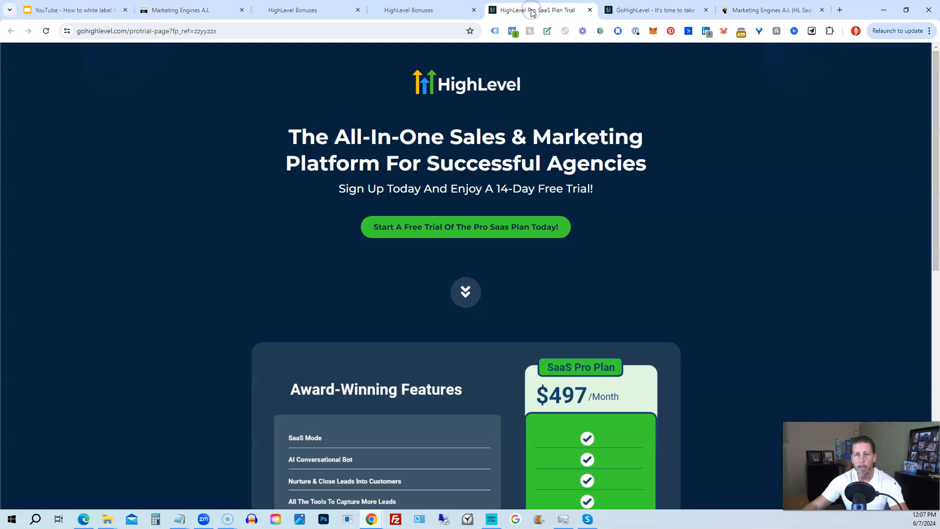
# Review the $497/month Pro SaaS Plan trial page, then return to the HighLevel Bonuses tab
pyautogui.scroll(-3)
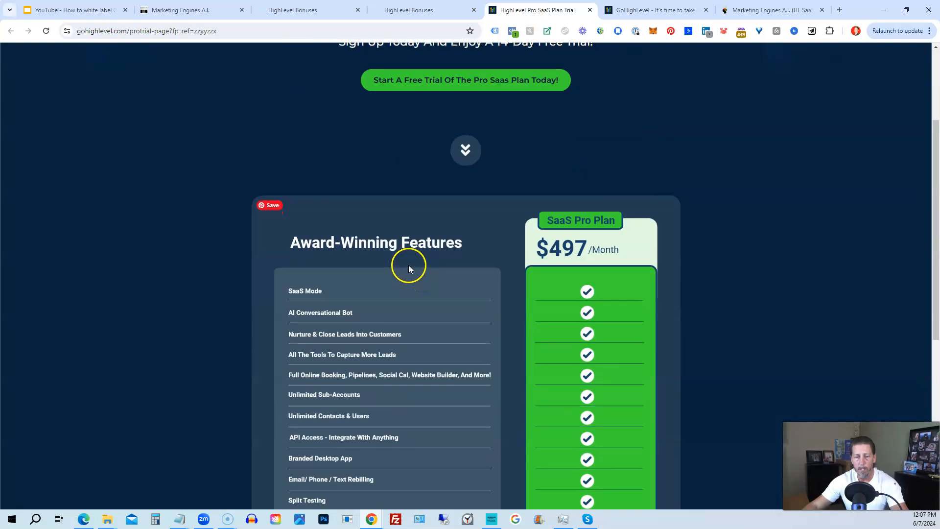
pyautogui.scroll(-3)
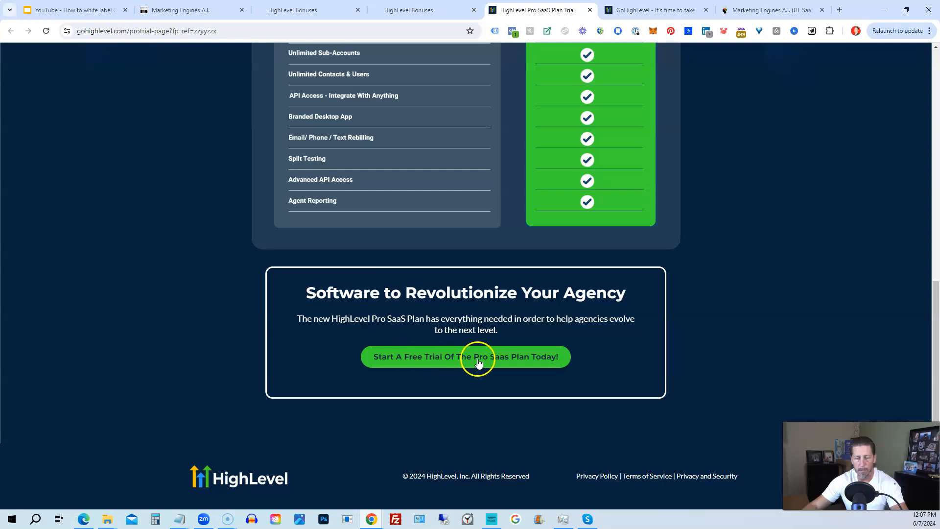
pyautogui.moveTo(480, 336)
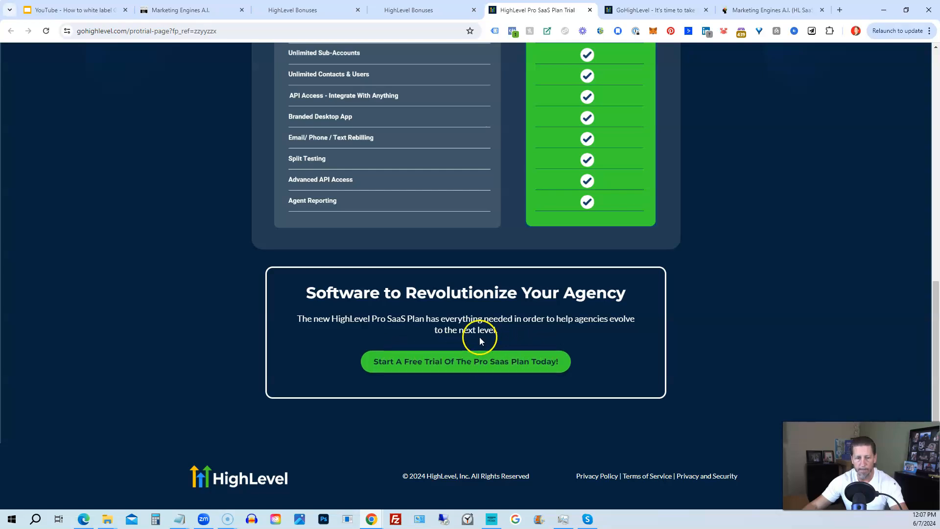
pyautogui.scroll(3)
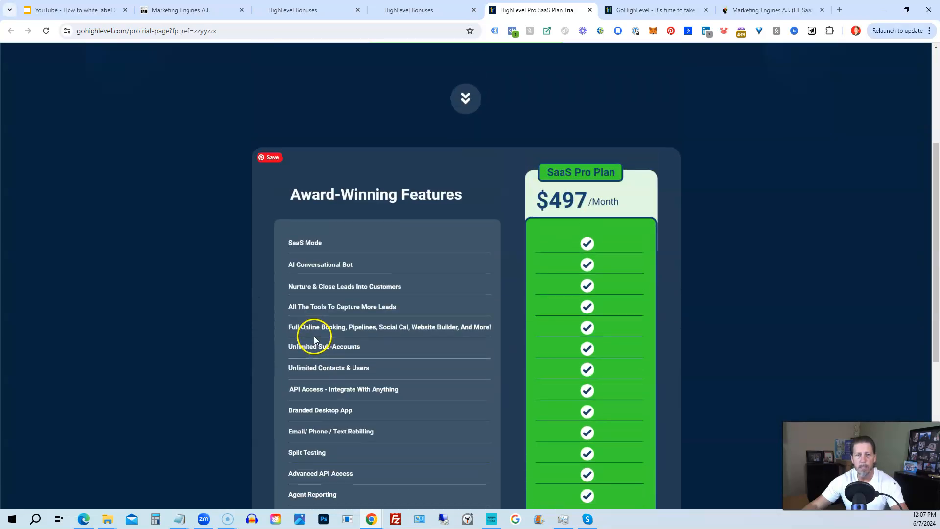
pyautogui.scroll(3)
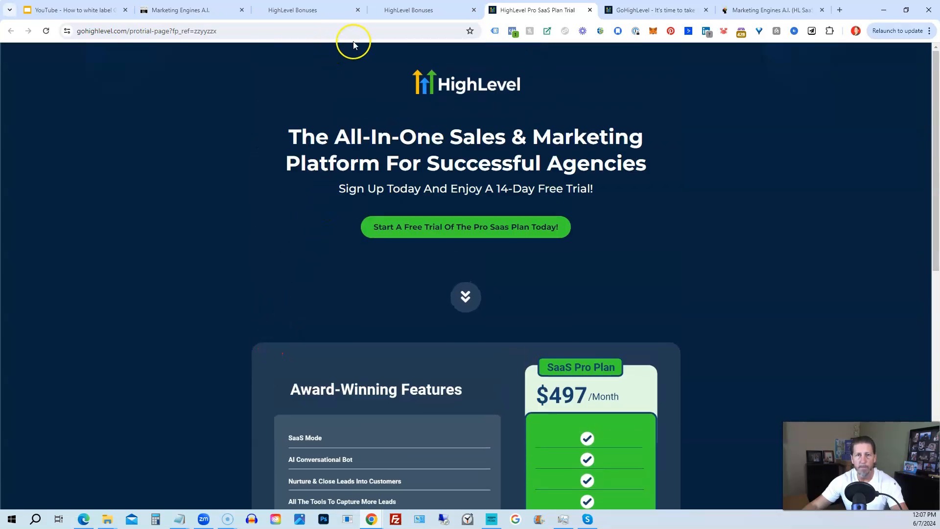
pyautogui.click(408, 10)
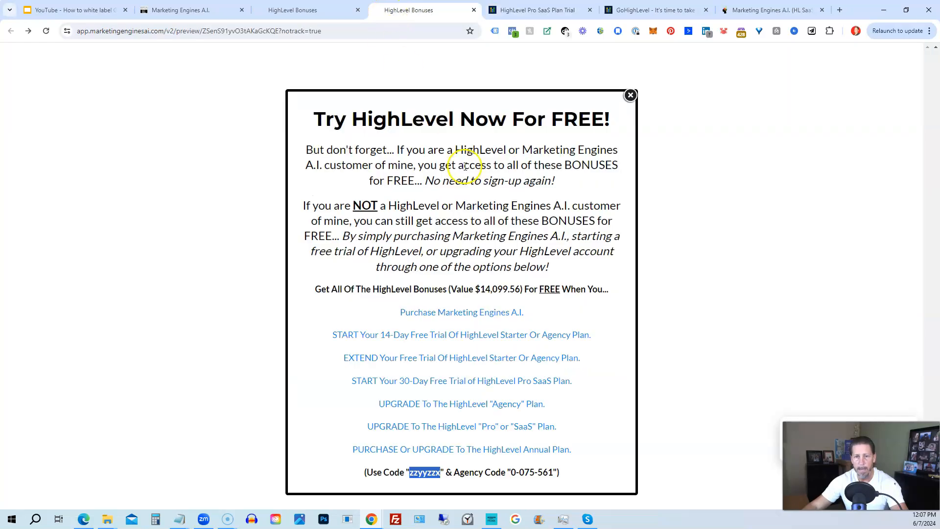
pyautogui.moveTo(420, 331)
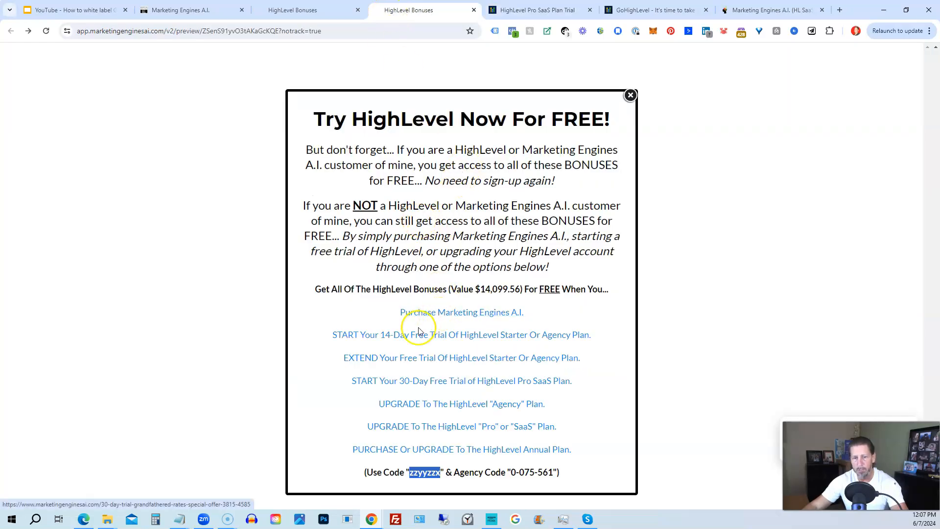
pyautogui.moveTo(415, 458)
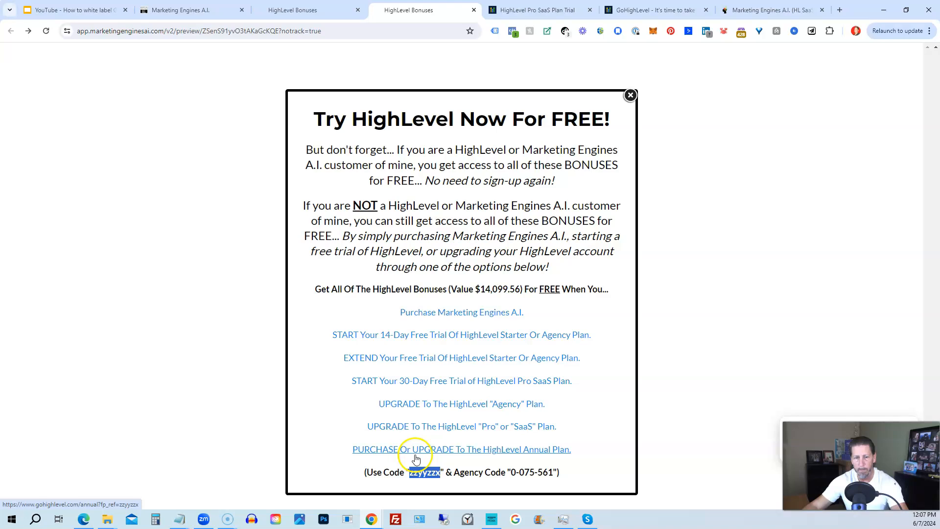
pyautogui.moveTo(428, 258)
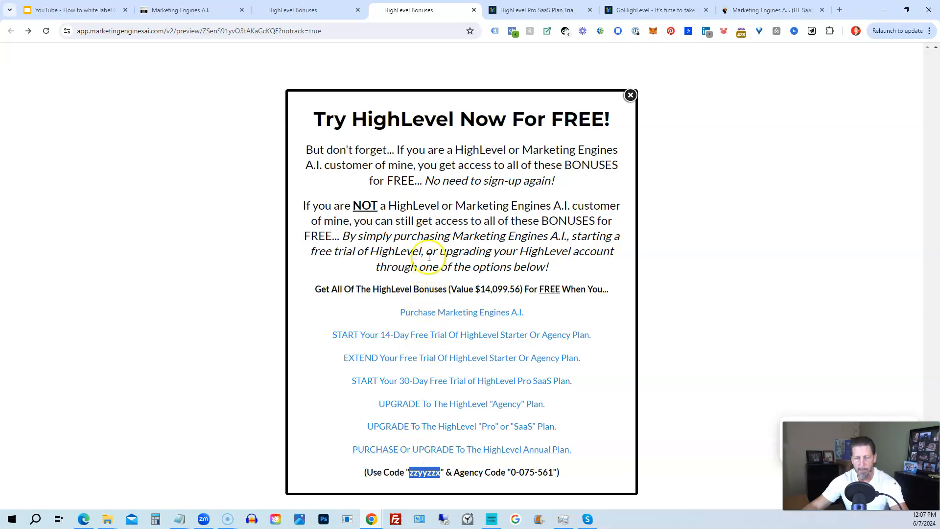